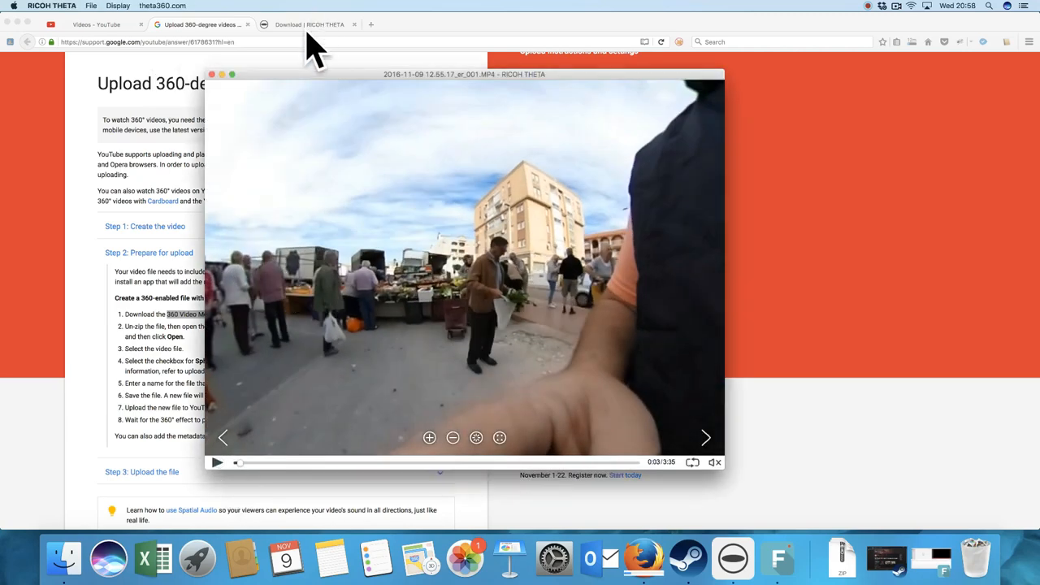
- Show the RICOH THETA download page's computer application downloads for Windows and Mac
{"action": "left_click", "coordinate": [307, 24]}
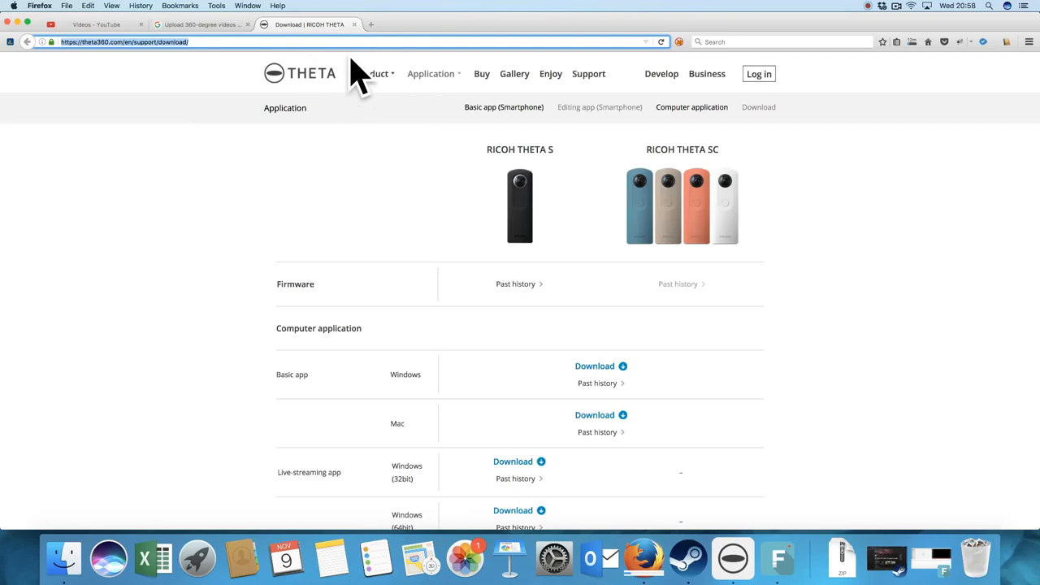
{"action": "mouse_move", "coordinate": [520, 171]}
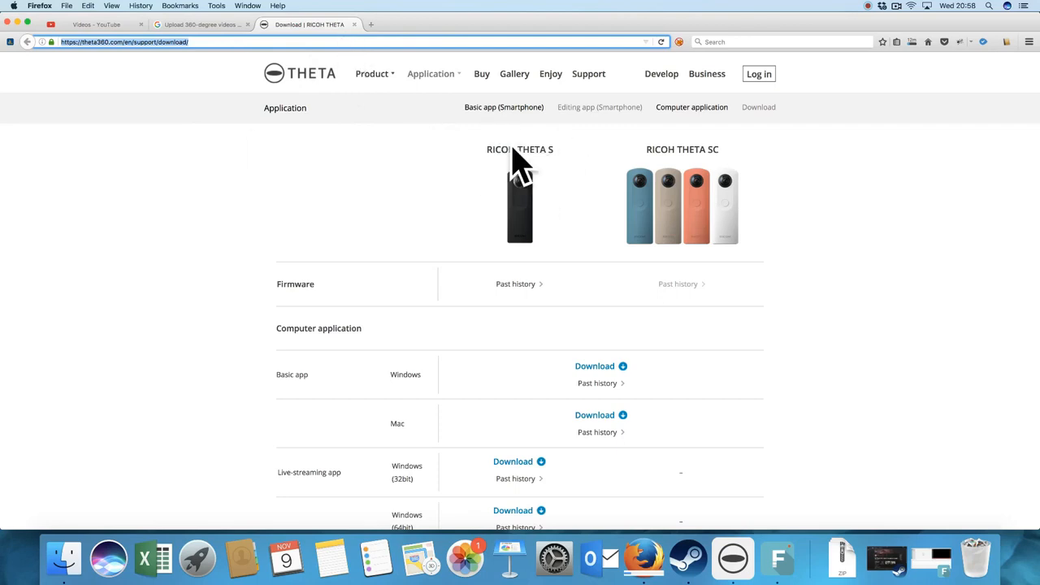
{"action": "mouse_move", "coordinate": [520, 171]}
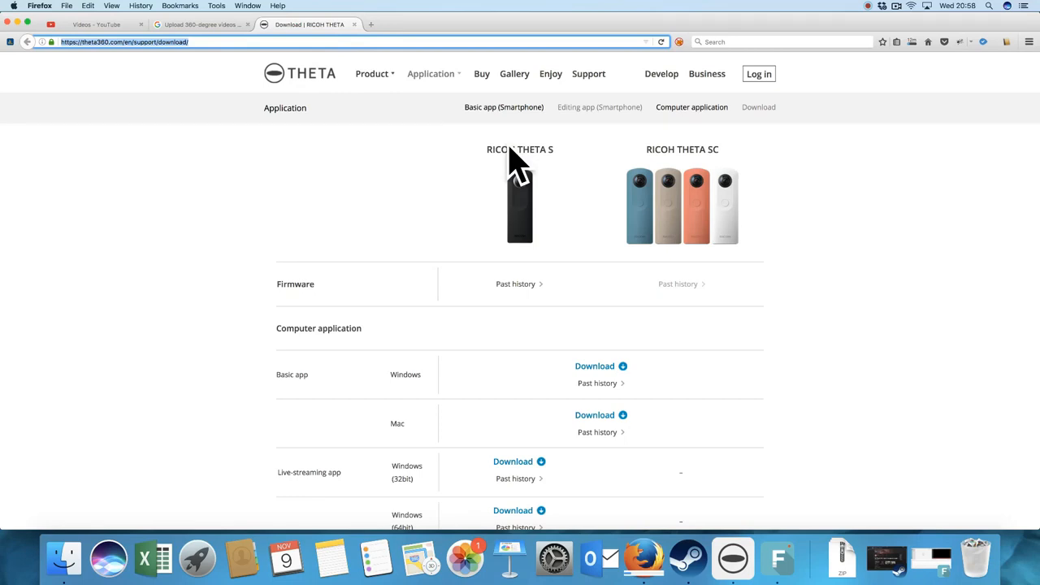
{"action": "mouse_move", "coordinate": [634, 163]}
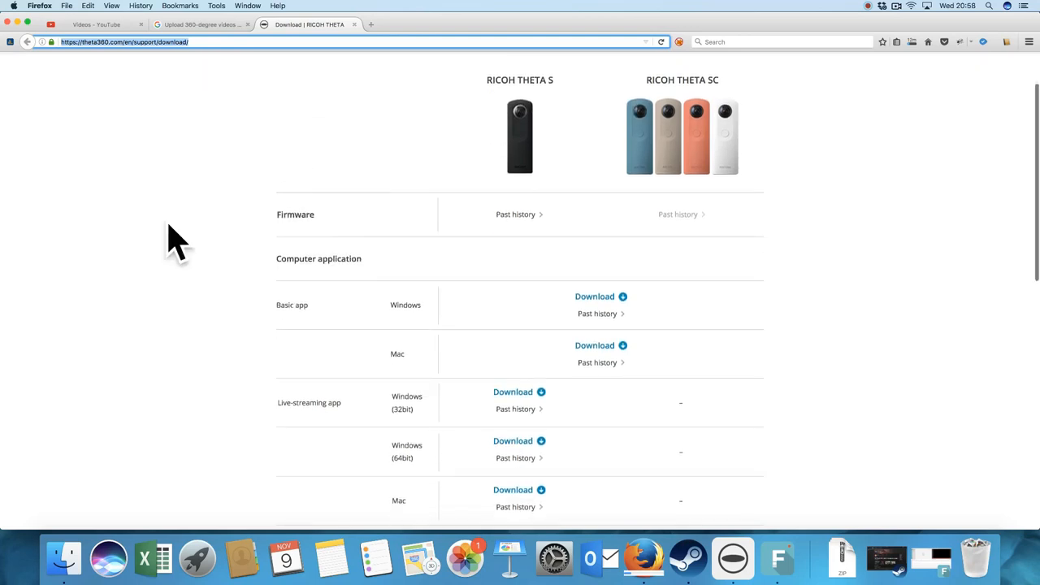
{"action": "scroll", "scroll_direction": "down", "scroll_amount": 3}
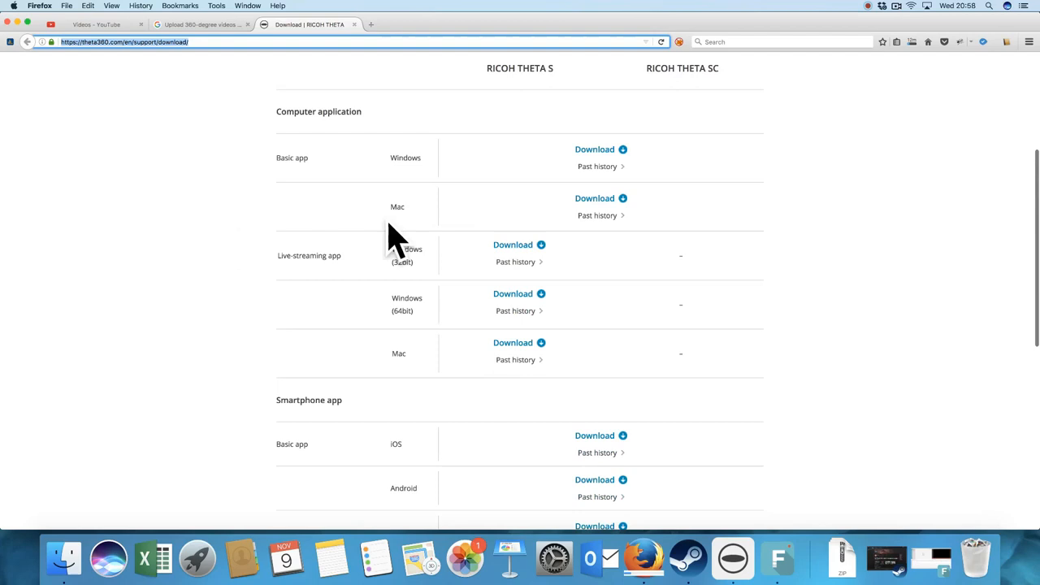
{"action": "mouse_move", "coordinate": [366, 183]}
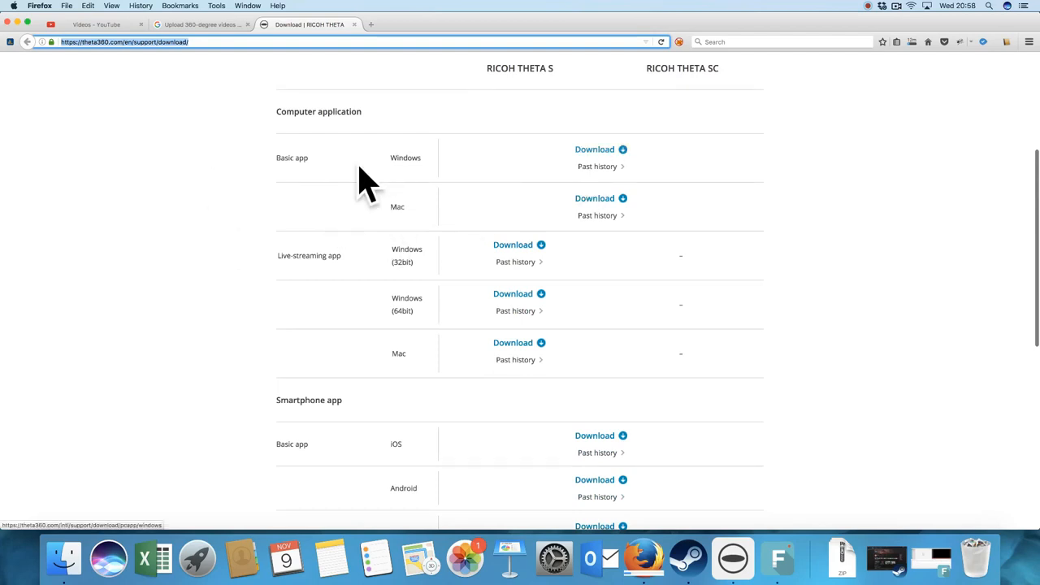
{"action": "mouse_move", "coordinate": [595, 198]}
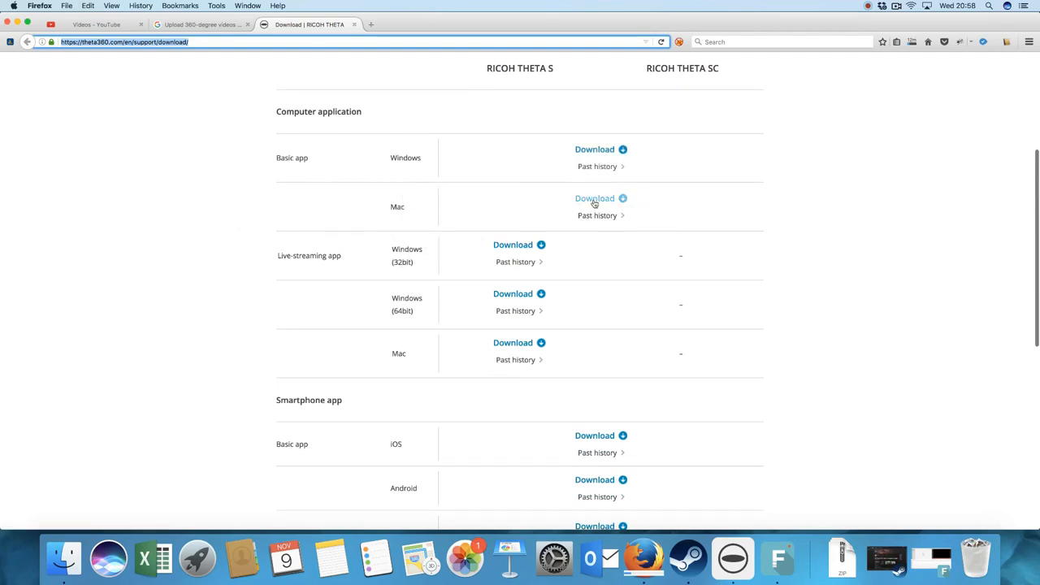
{"action": "mouse_move", "coordinate": [556, 166]}
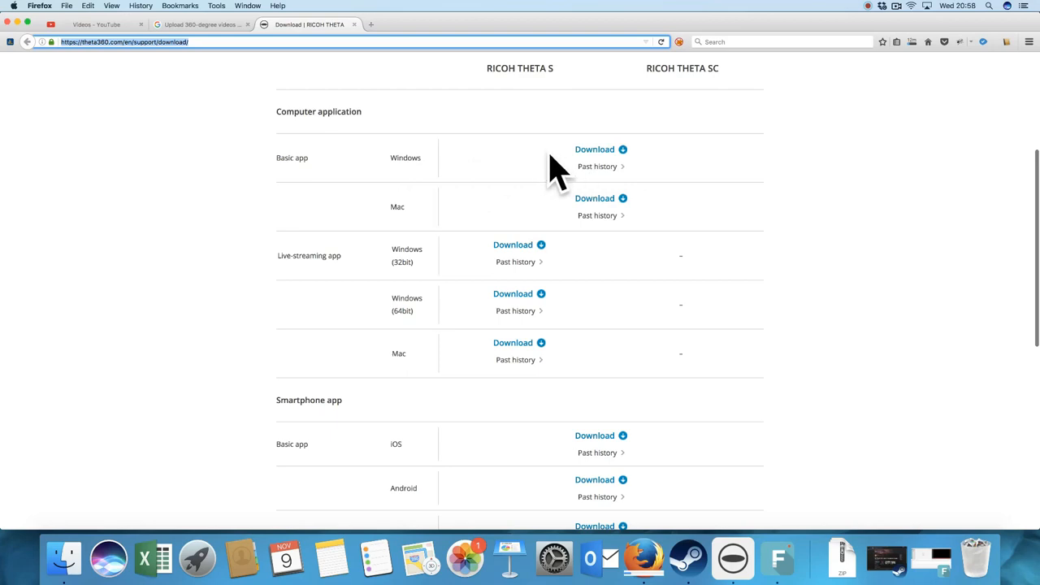
{"action": "mouse_move", "coordinate": [553, 187]}
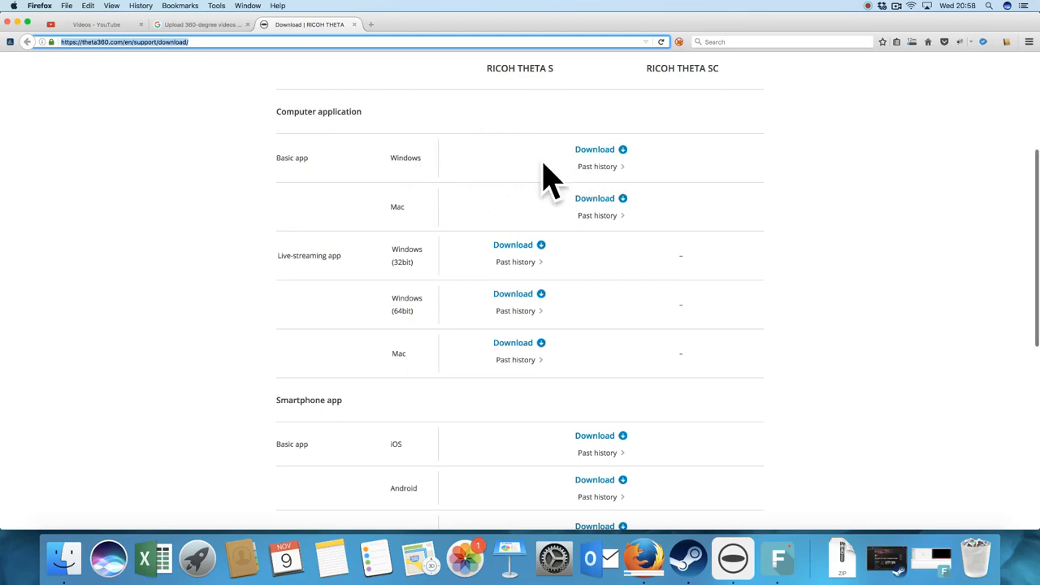
{"action": "mouse_move", "coordinate": [593, 214]}
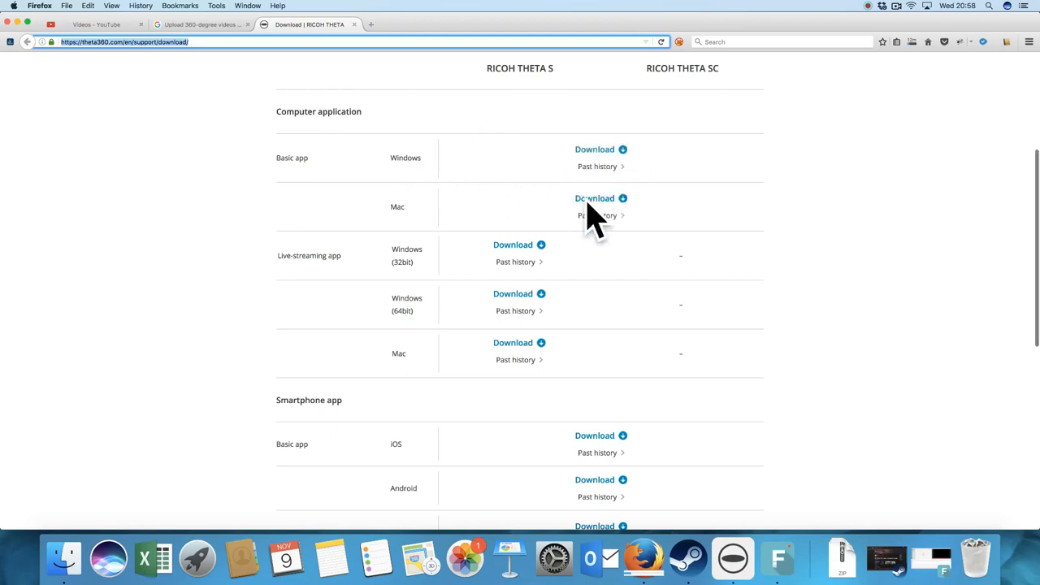
{"action": "mouse_move", "coordinate": [455, 147]}
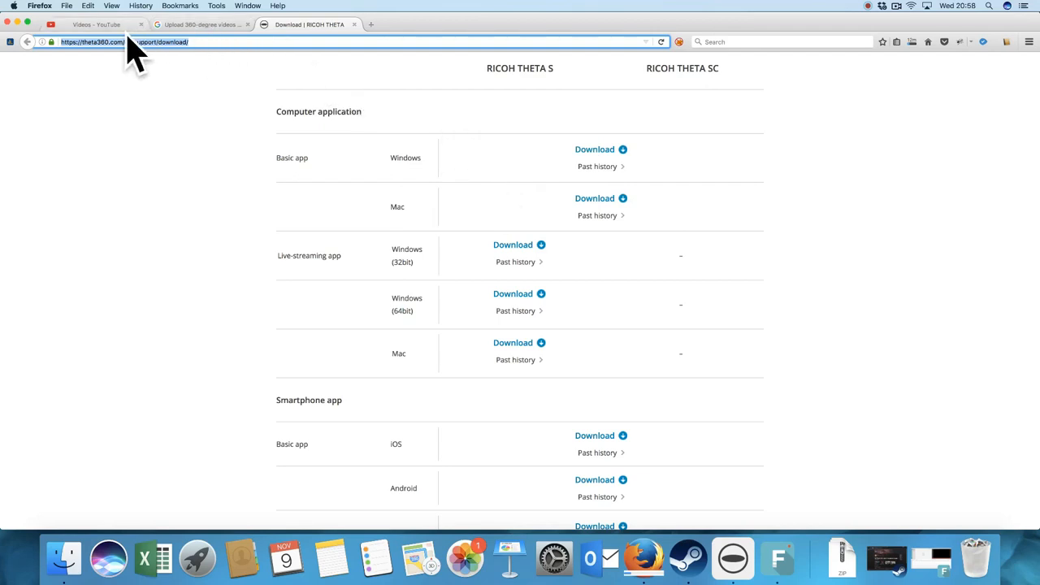
{"action": "mouse_move", "coordinate": [182, 147]}
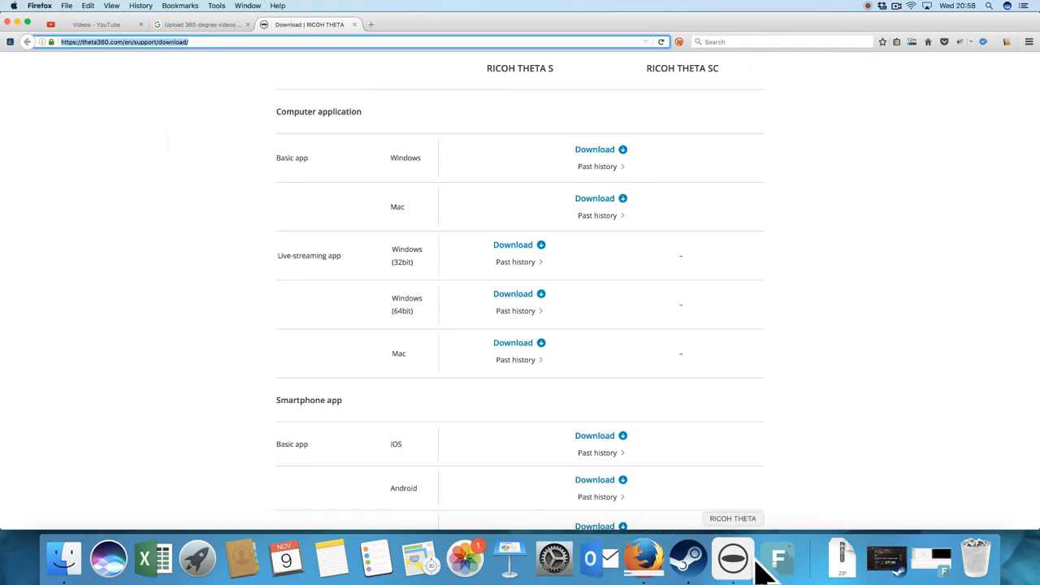
- Look around in the 360 market video, play it briefly and pause it
{"action": "left_click", "coordinate": [731, 559]}
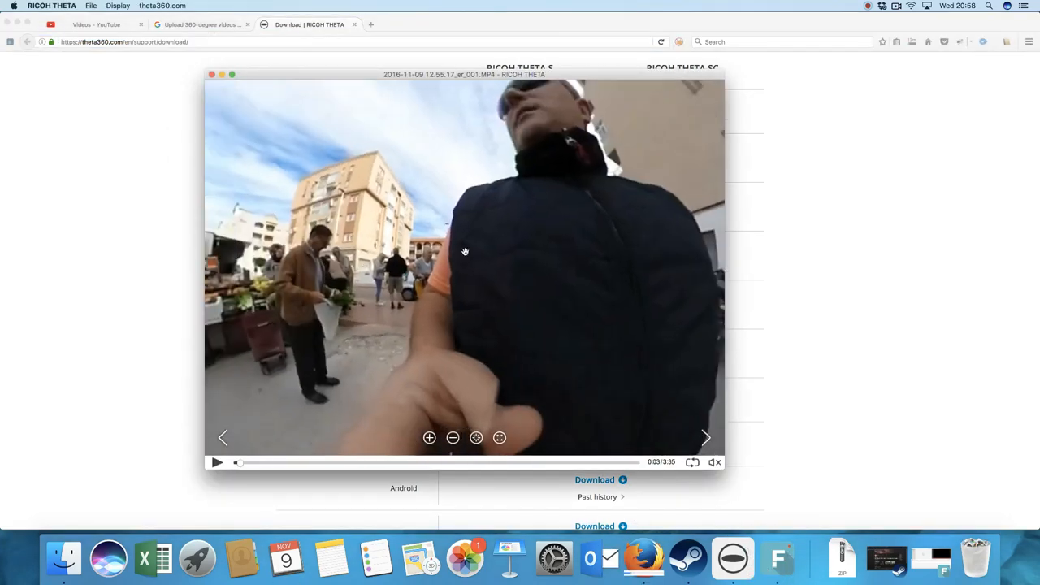
{"action": "left_click_drag", "start_coordinate": [465, 250], "coordinate": [472, 403]}
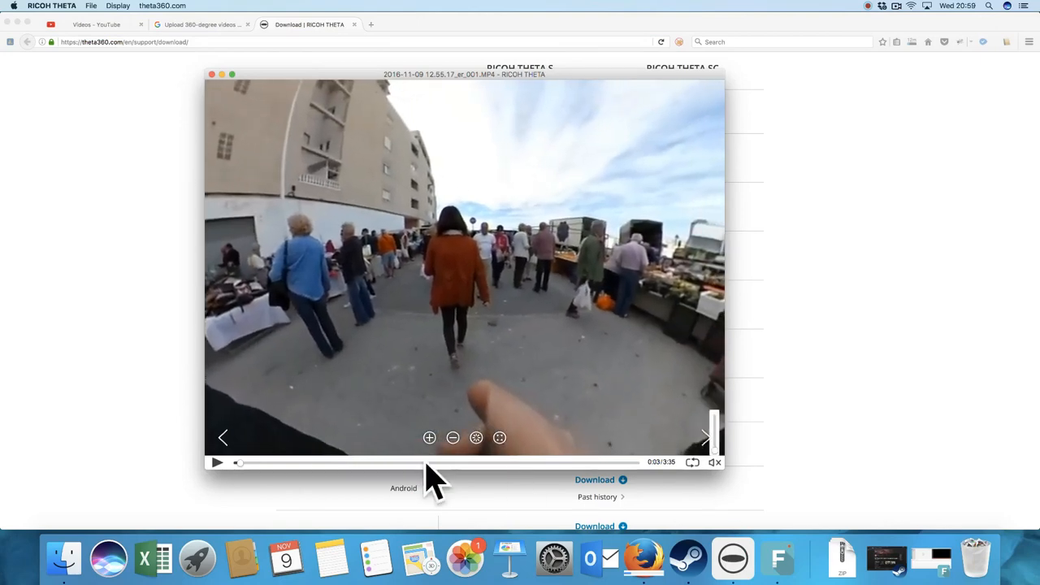
{"action": "left_click", "coordinate": [218, 462]}
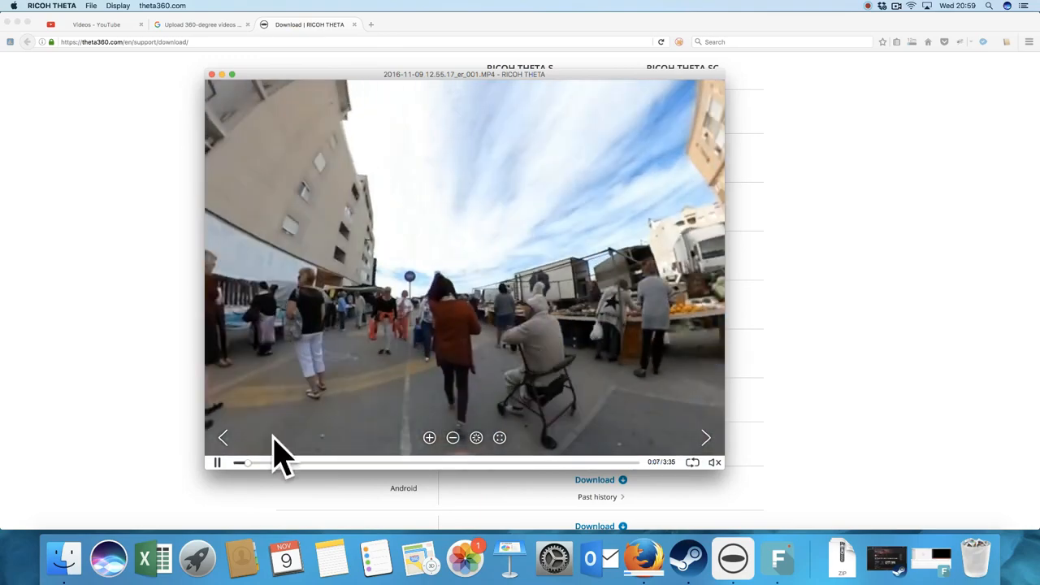
{"action": "mouse_move", "coordinate": [236, 491]}
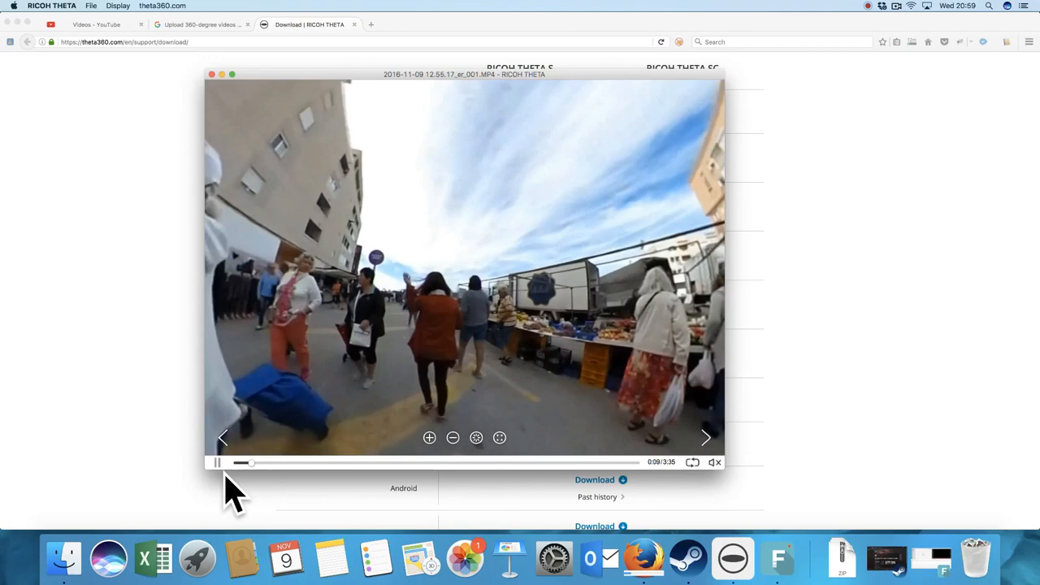
{"action": "left_click", "coordinate": [218, 461]}
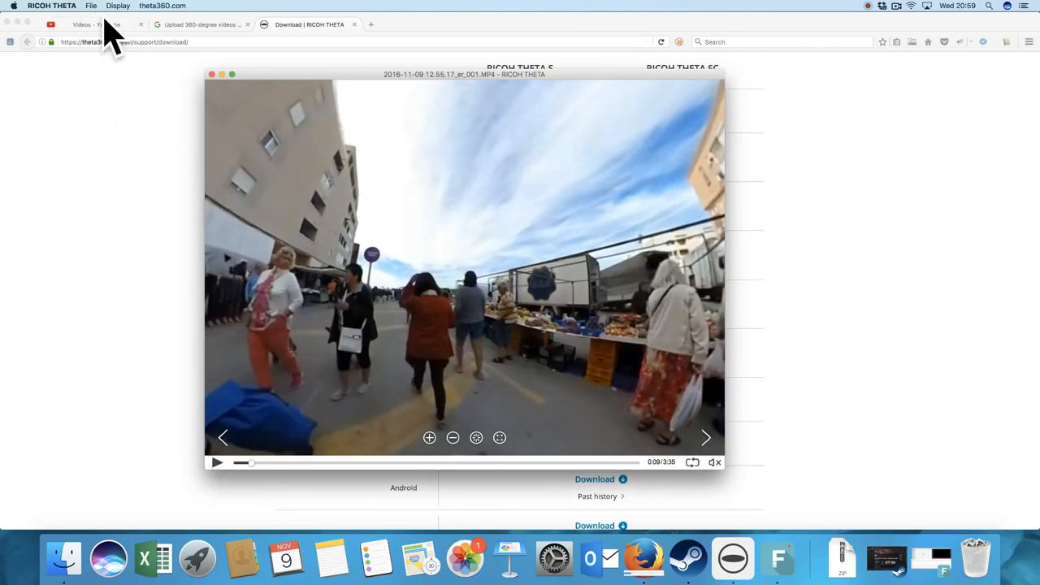
{"action": "mouse_move", "coordinate": [357, 105]}
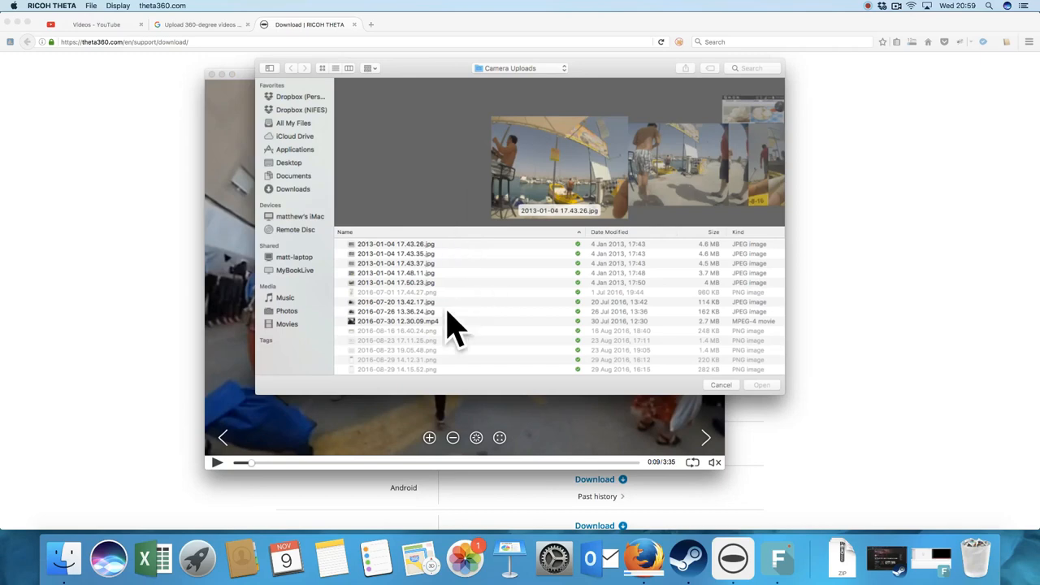
{"action": "mouse_move", "coordinate": [312, 187]}
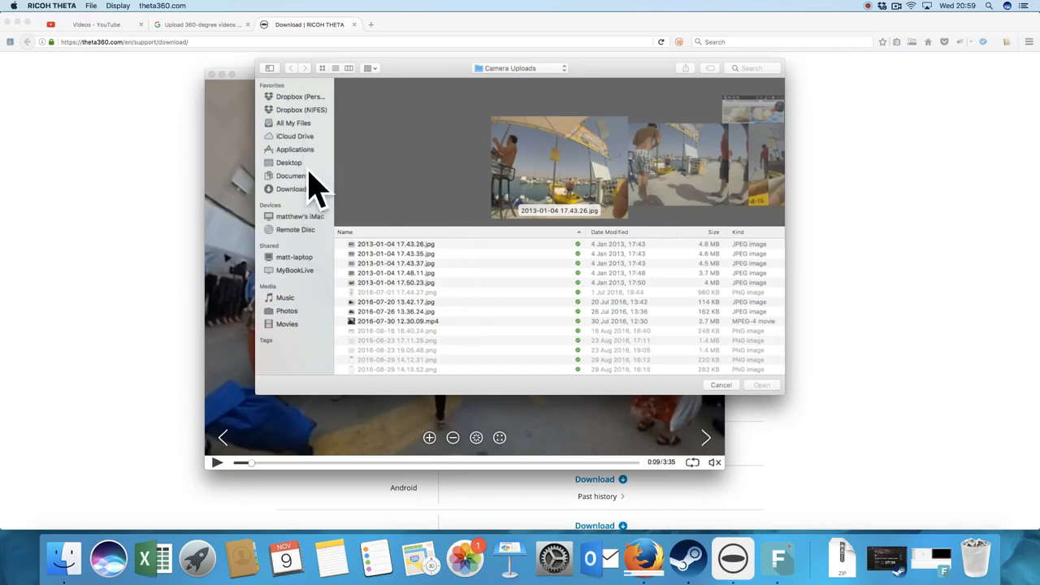
{"action": "mouse_move", "coordinate": [315, 268]}
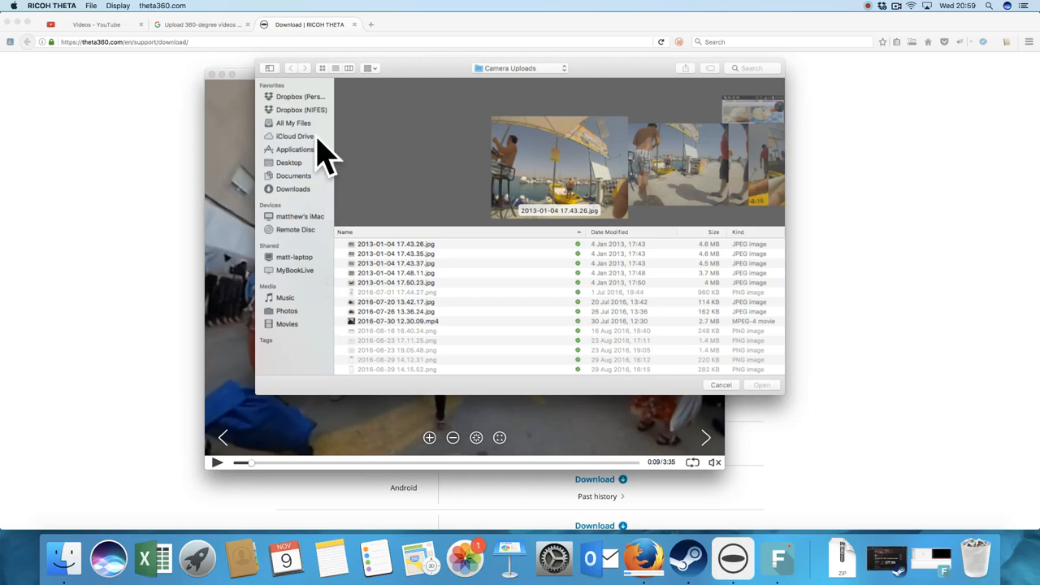
- From All My Files, pick an equirectangular MP4 clip and bring it into Convert Video
{"action": "left_click", "coordinate": [293, 123]}
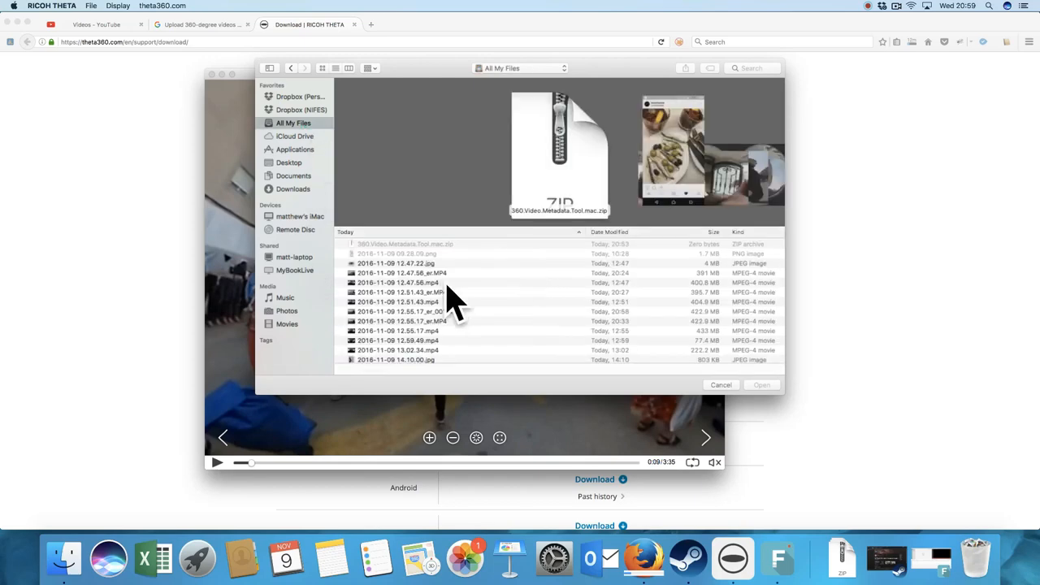
{"action": "left_click", "coordinate": [399, 283]}
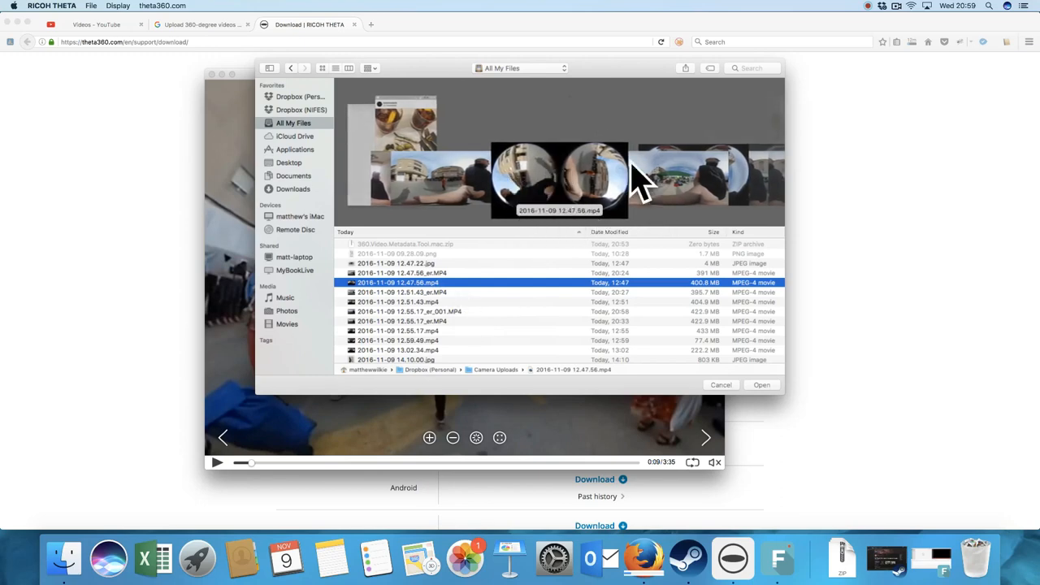
{"action": "mouse_move", "coordinate": [559, 182]}
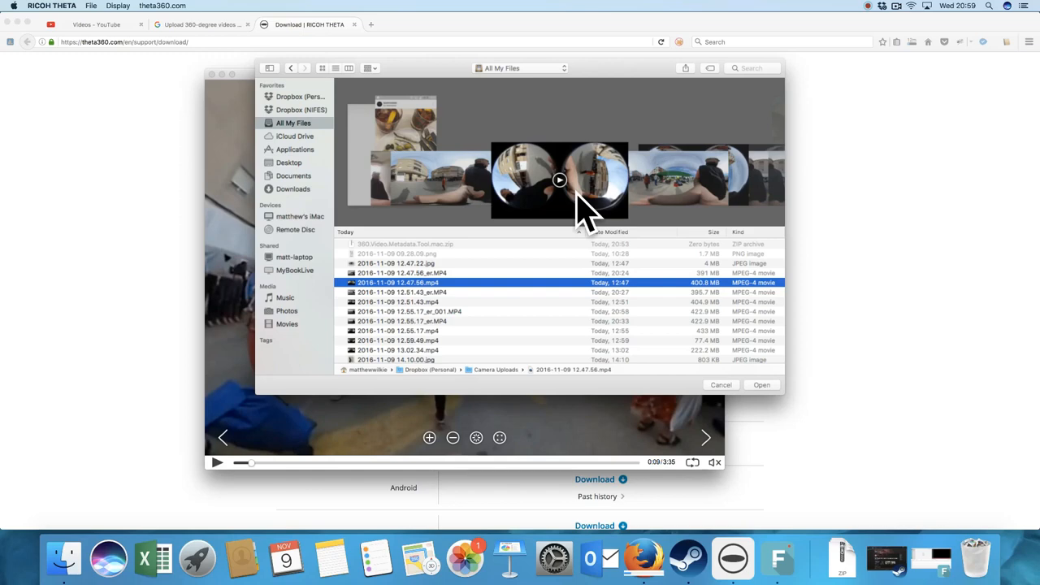
{"action": "mouse_move", "coordinate": [674, 203]}
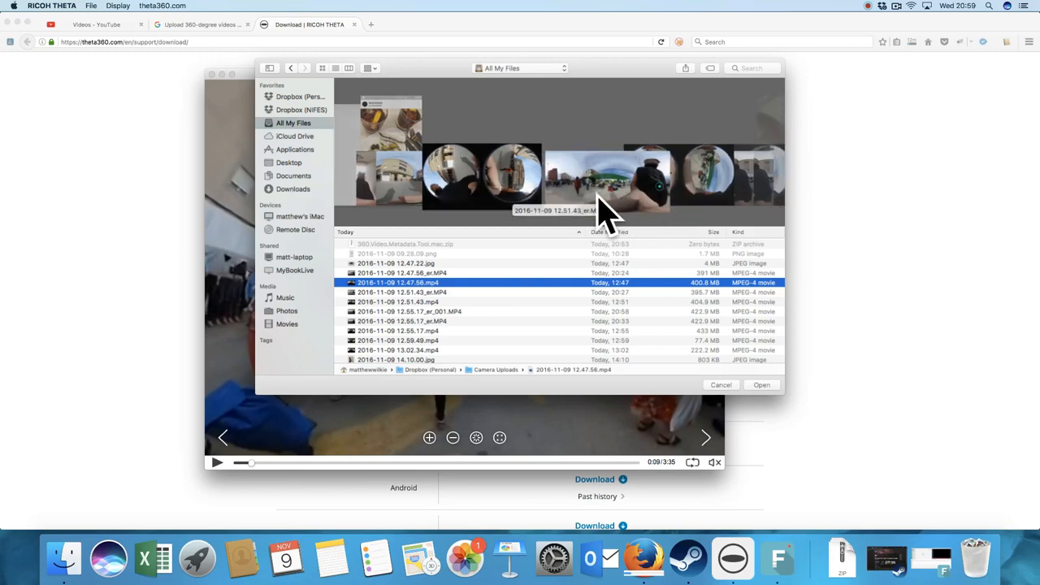
{"action": "left_click", "coordinate": [399, 293]}
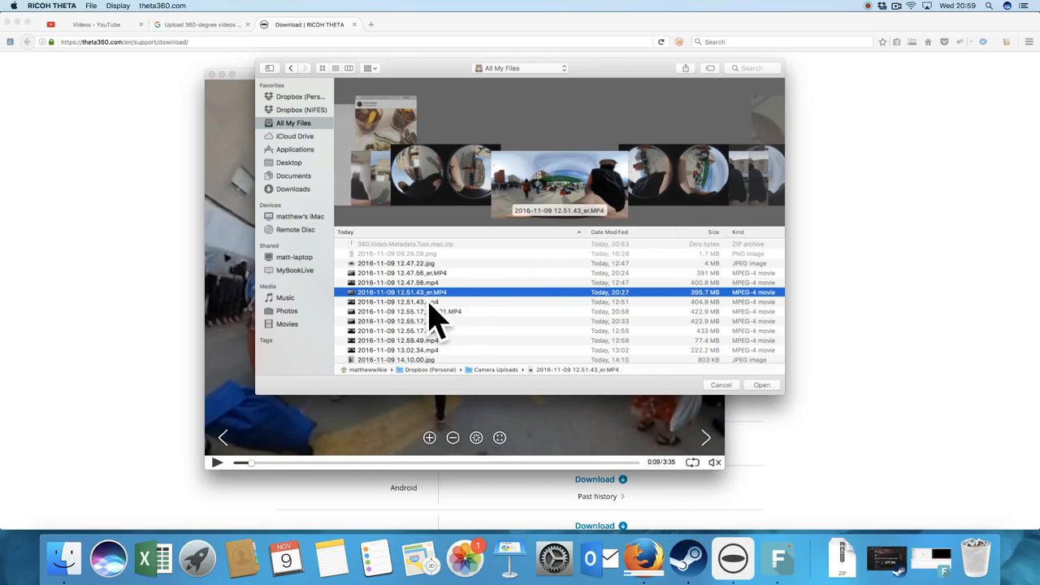
{"action": "mouse_move", "coordinate": [464, 325]}
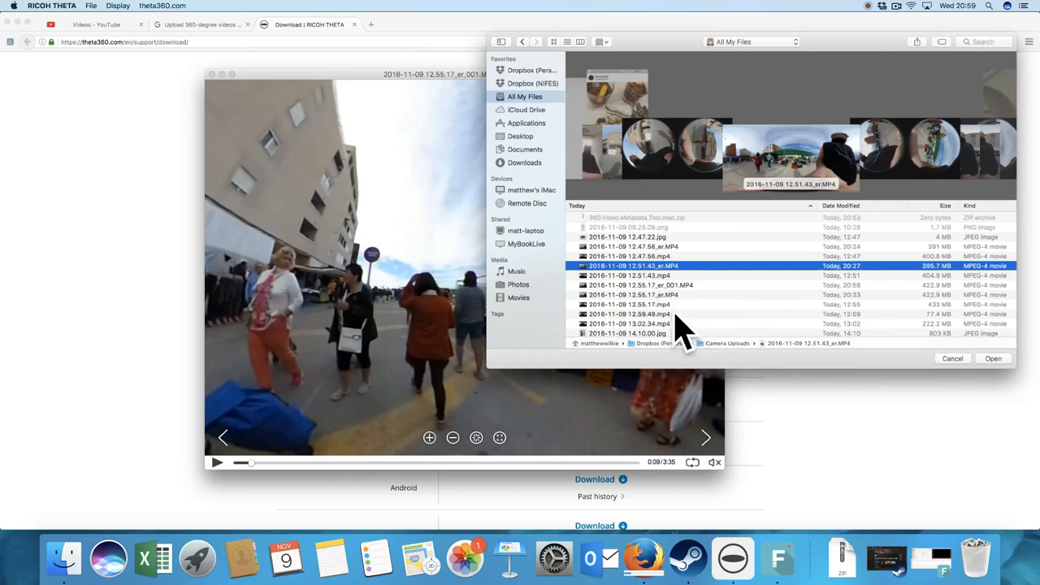
{"action": "left_click", "coordinate": [631, 304]}
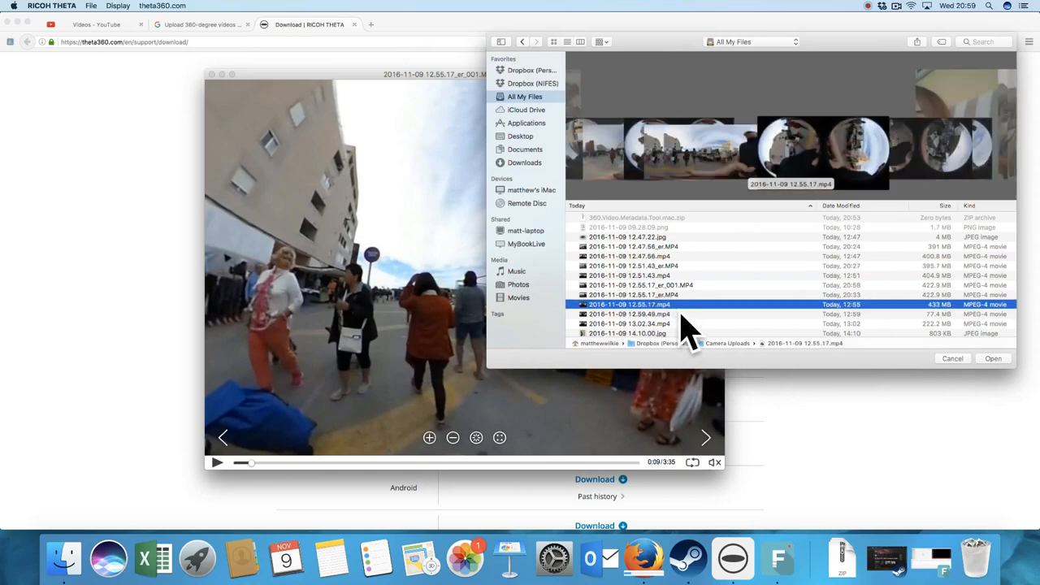
{"action": "left_click", "coordinate": [634, 314]}
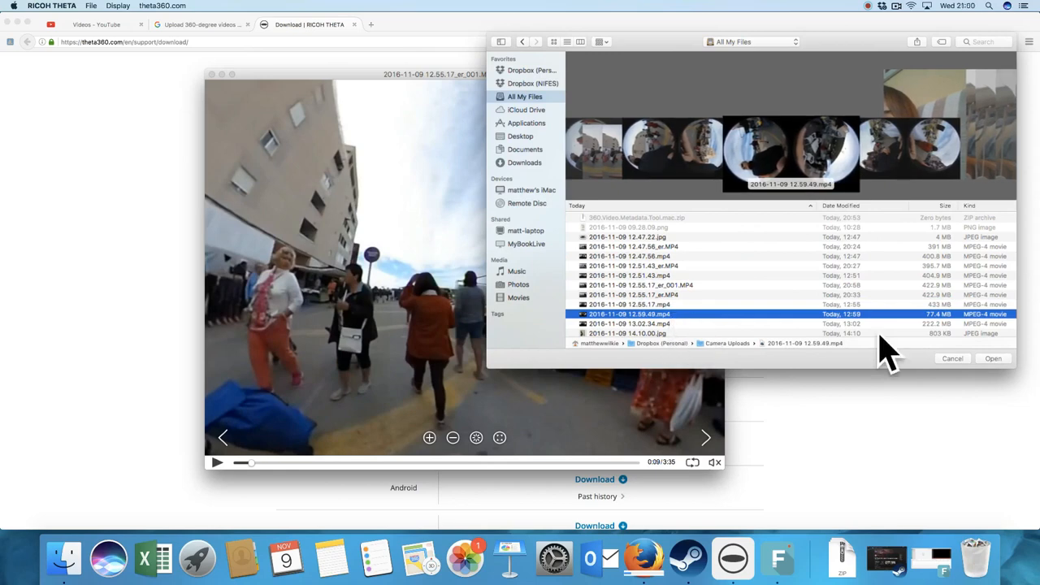
{"action": "left_click", "coordinate": [994, 359]}
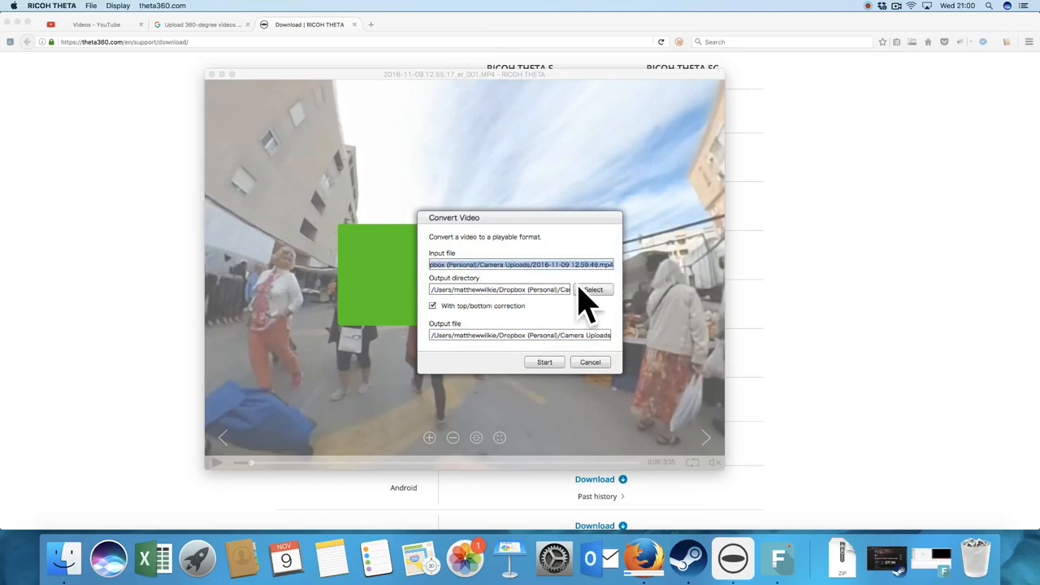
- Start converting the clip to a playable format with top/bottom correction kept on
{"action": "left_click", "coordinate": [501, 290]}
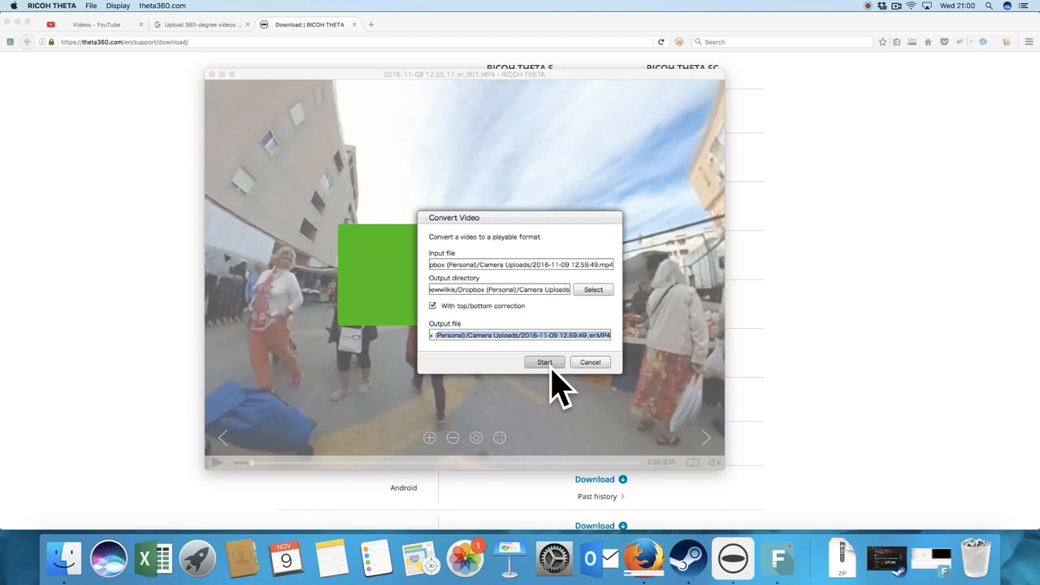
{"action": "left_click", "coordinate": [545, 361]}
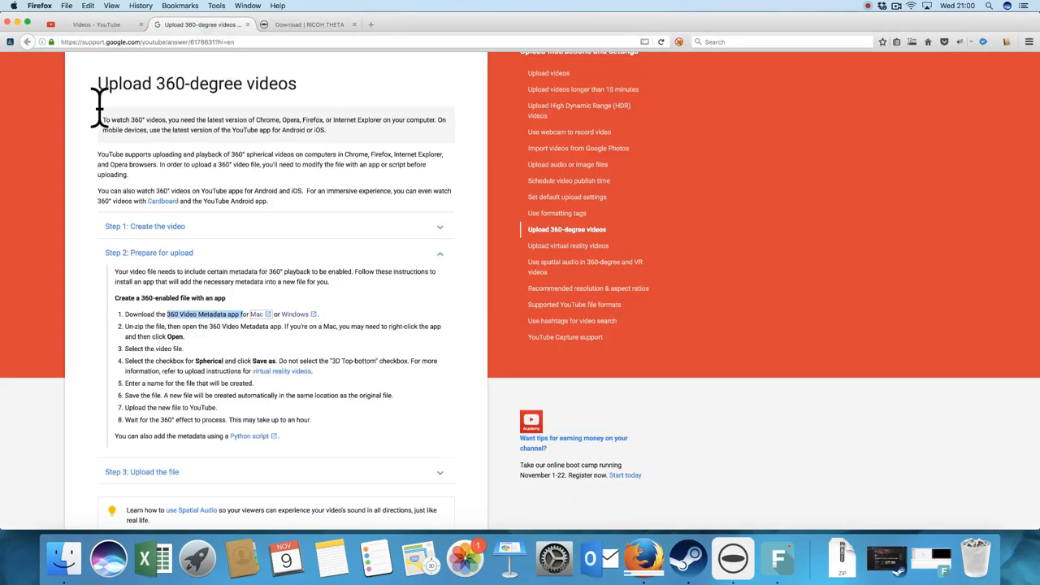
- Download the 360 Video Metadata app for Mac and check its progress in the downloads list
{"action": "triple_click", "coordinate": [195, 83]}
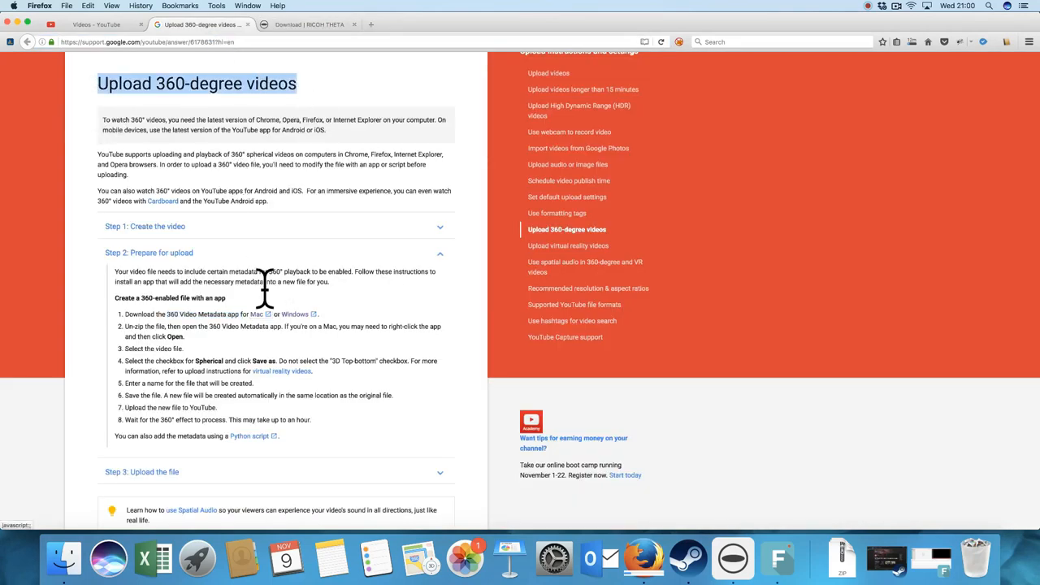
{"action": "mouse_move", "coordinate": [198, 290]}
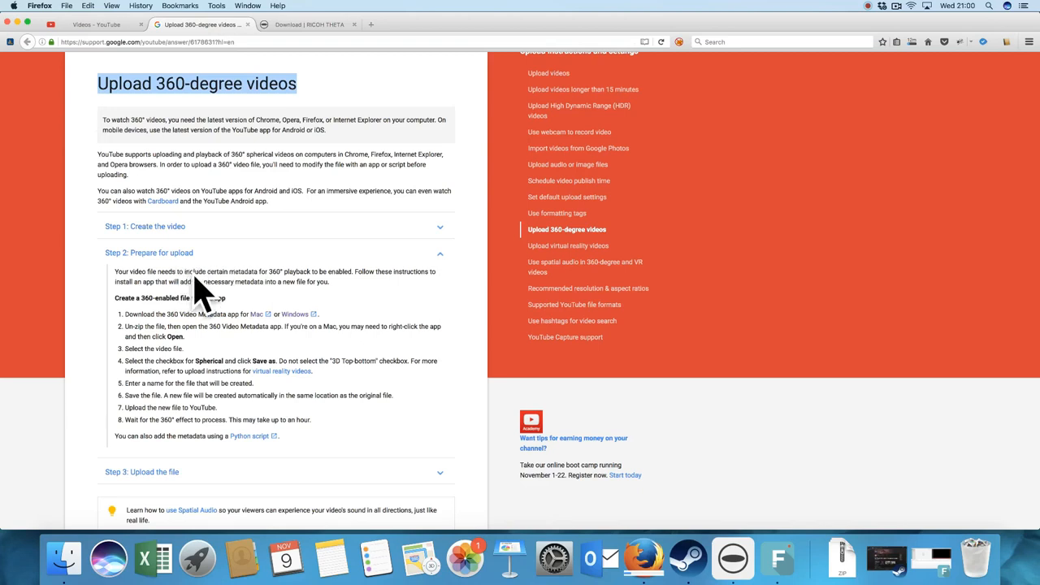
{"action": "mouse_move", "coordinate": [192, 333]}
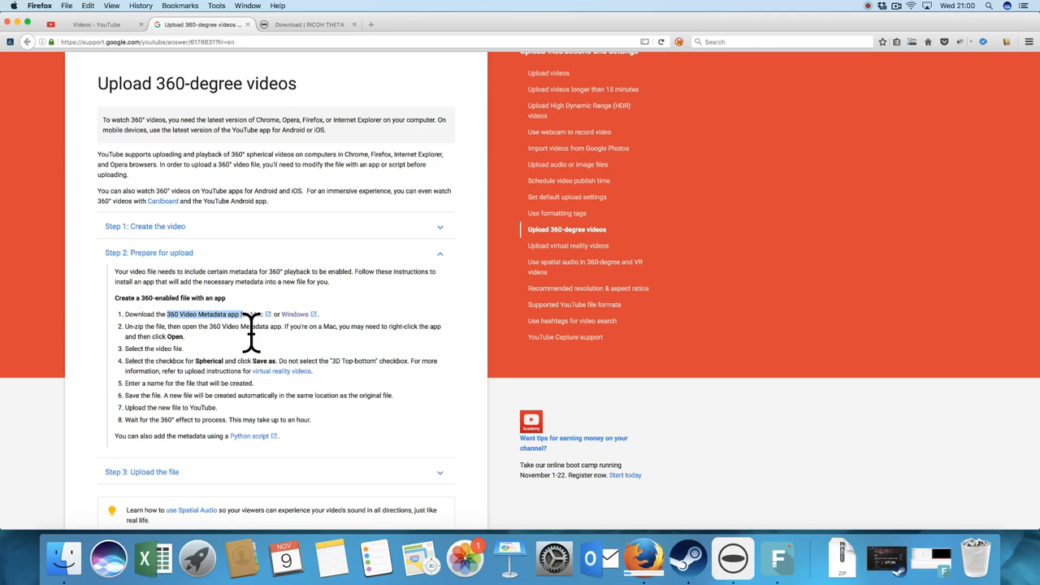
{"action": "mouse_move", "coordinate": [252, 317]}
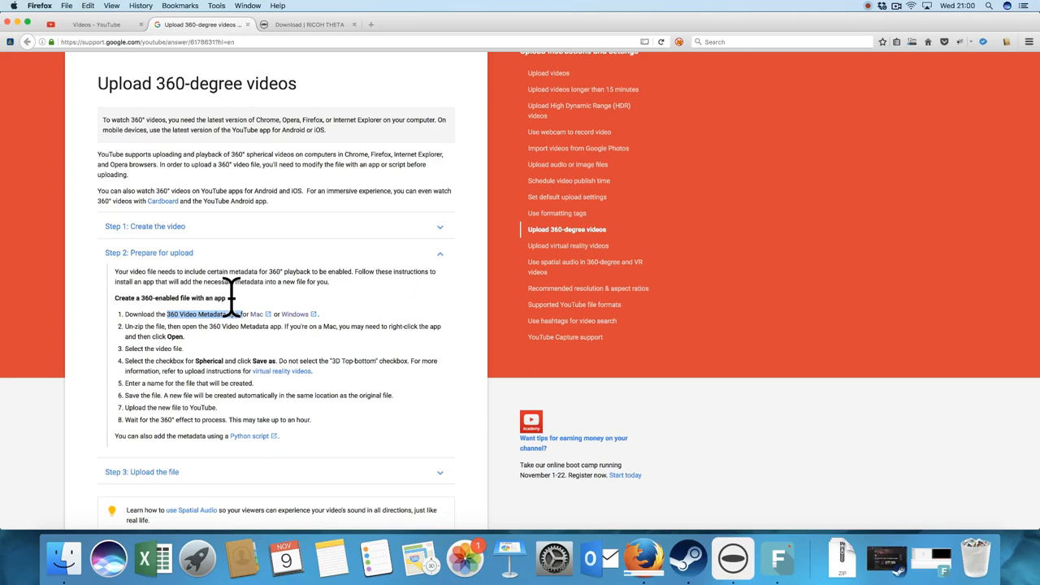
{"action": "mouse_move", "coordinate": [241, 247]}
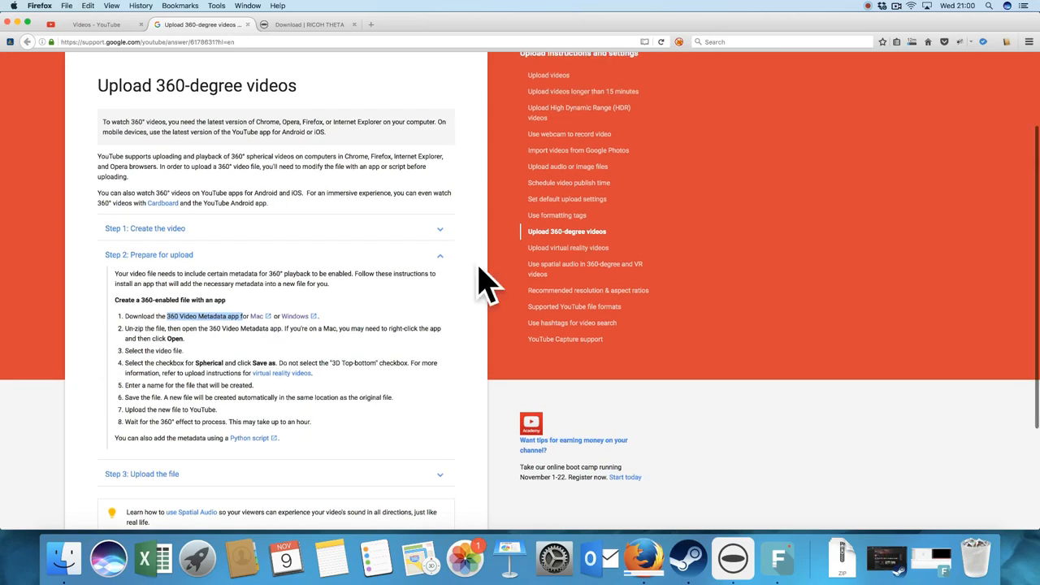
{"action": "left_click", "coordinate": [912, 42]}
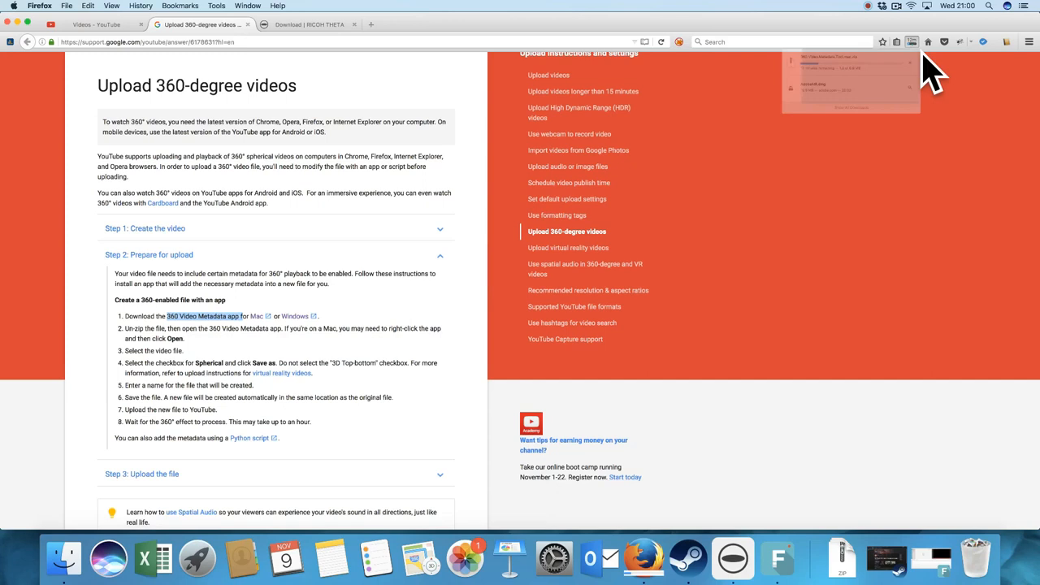
{"action": "left_click", "coordinate": [912, 42]}
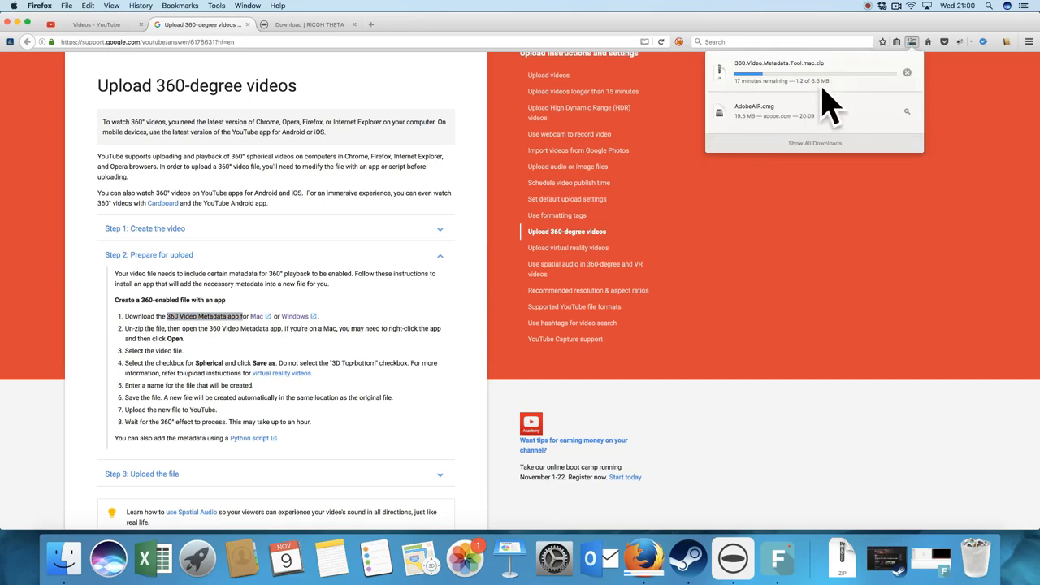
{"action": "mouse_move", "coordinate": [843, 110]}
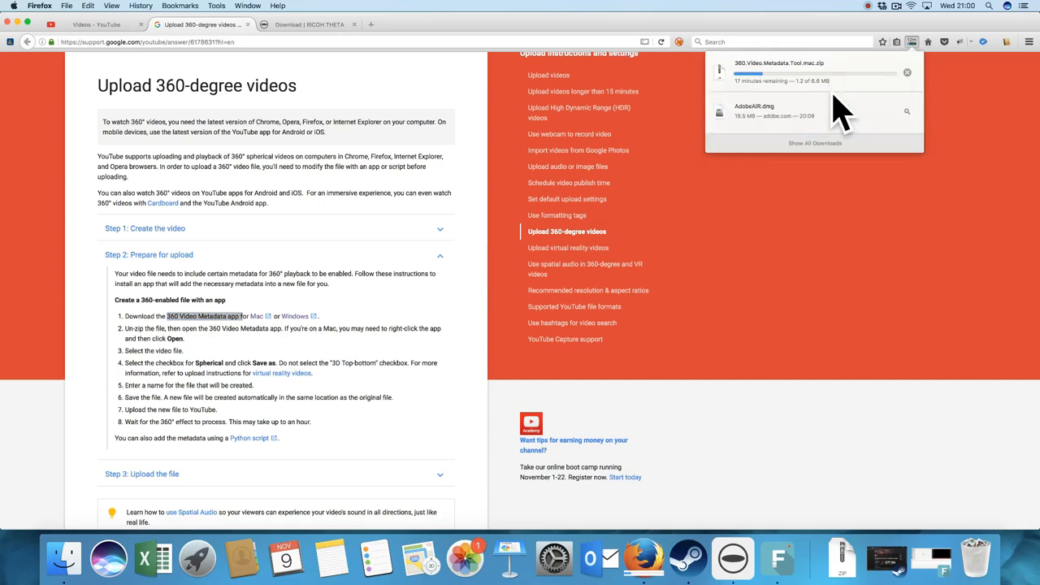
{"action": "mouse_move", "coordinate": [805, 106]}
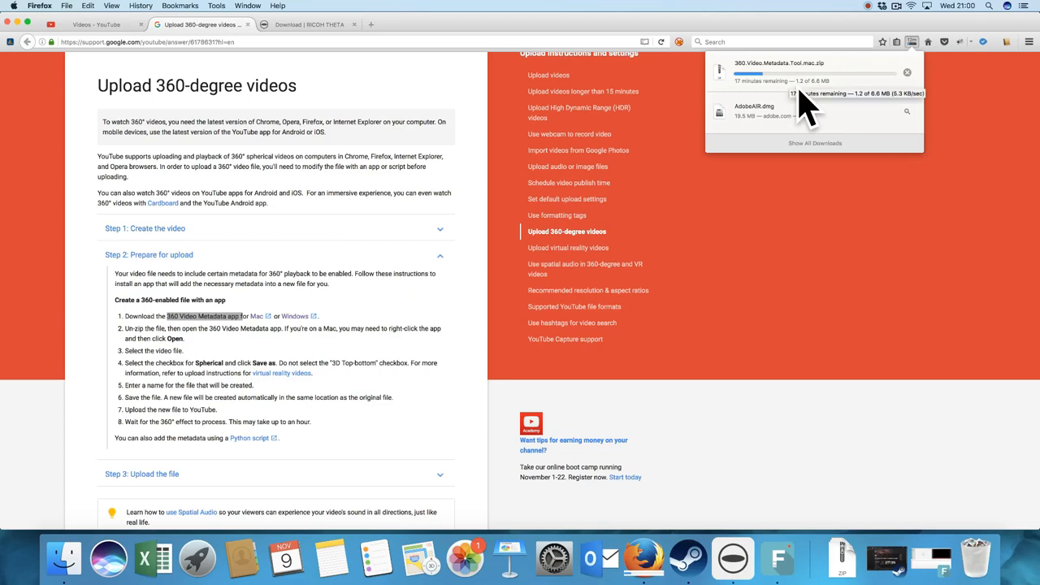
{"action": "mouse_move", "coordinate": [677, 110]}
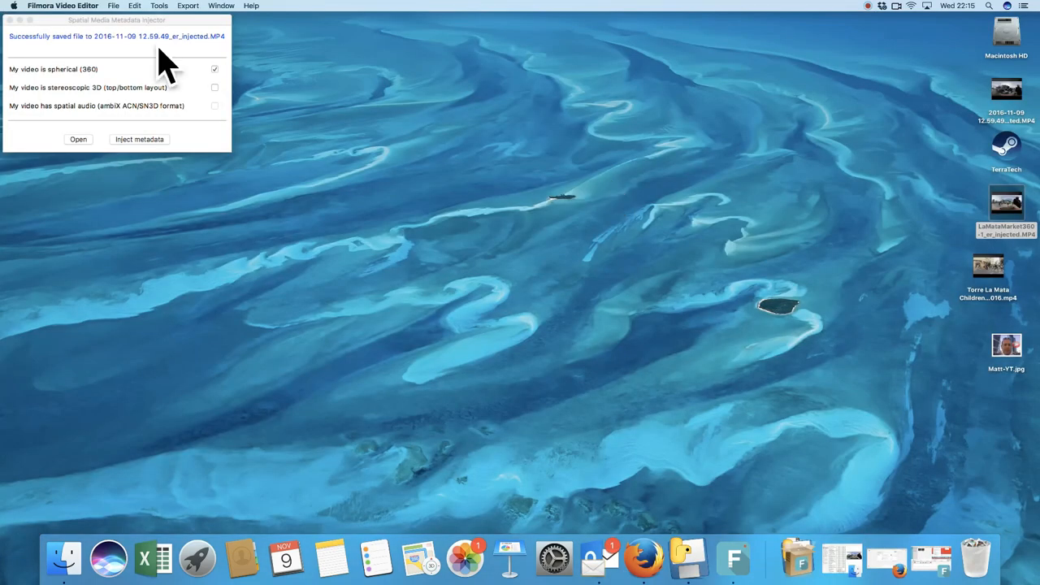
{"action": "mouse_move", "coordinate": [106, 49]}
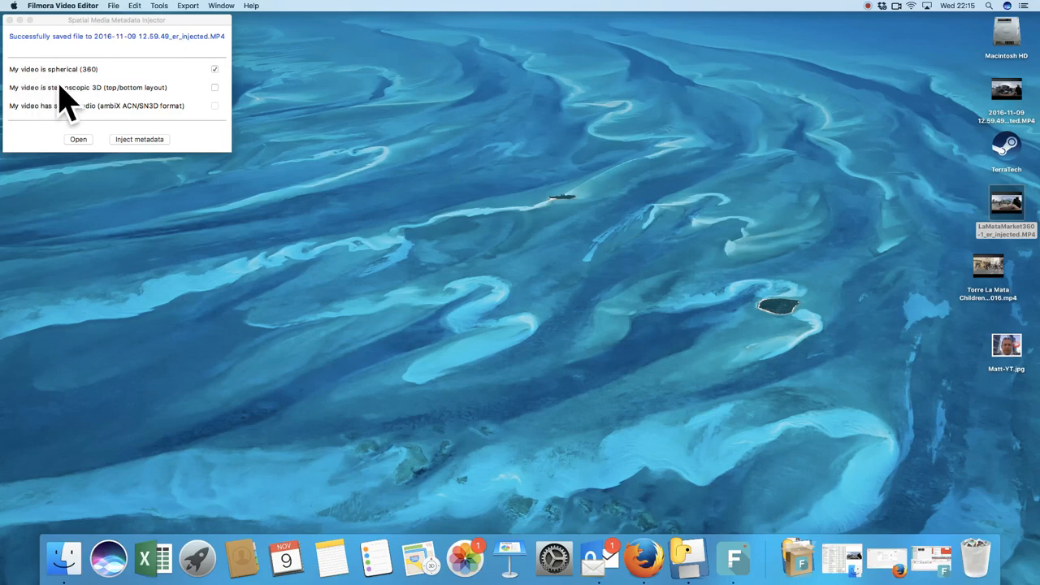
{"action": "mouse_move", "coordinate": [231, 98]}
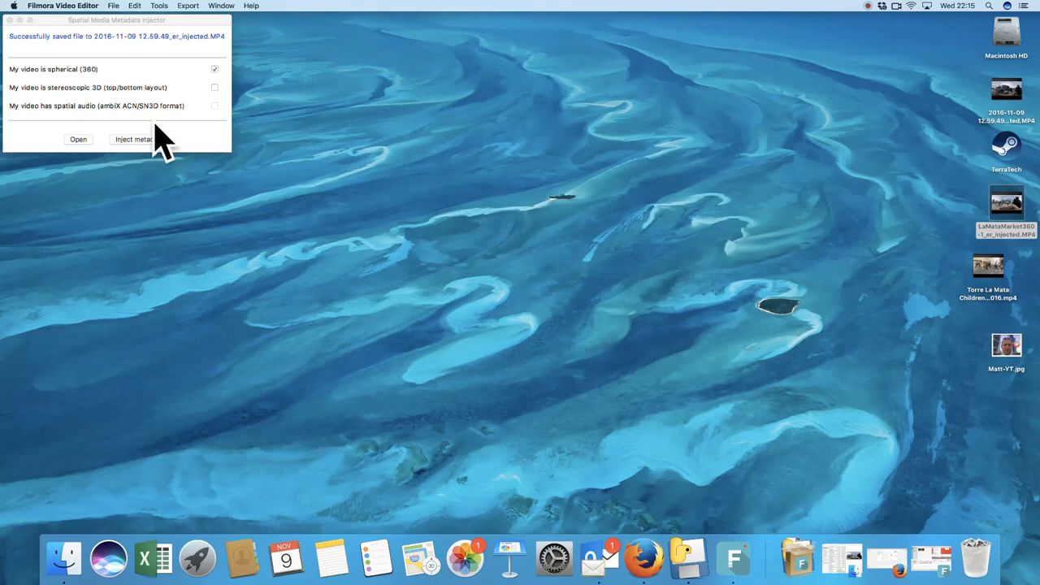
{"action": "mouse_move", "coordinate": [91, 160]}
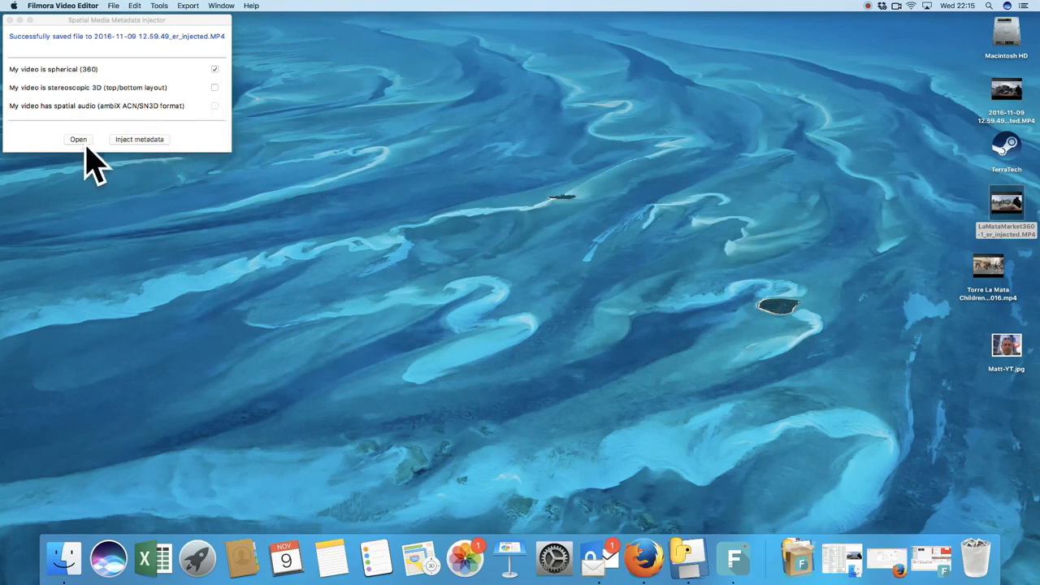
{"action": "mouse_move", "coordinate": [96, 163]}
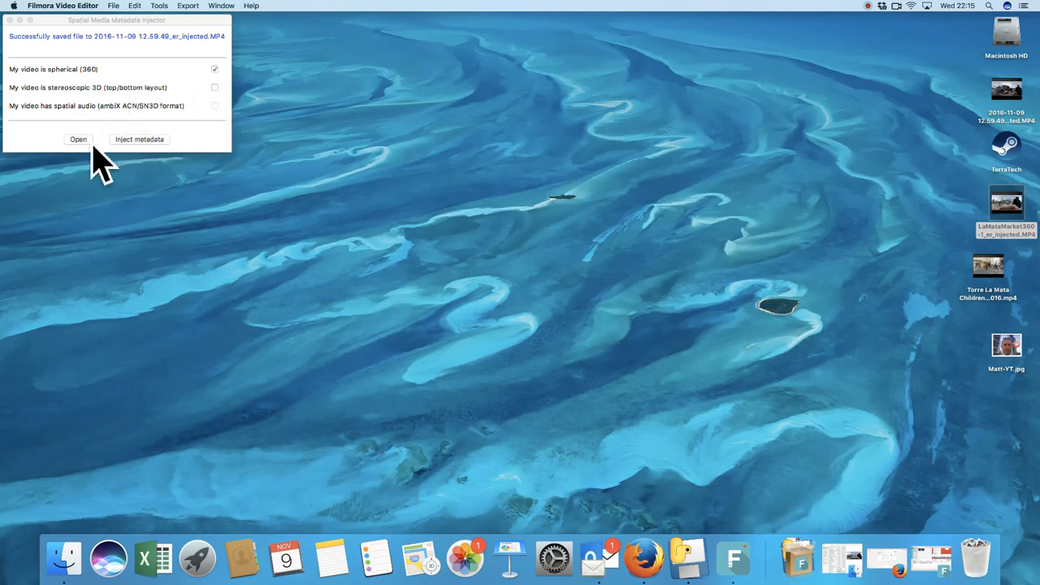
- Browse Dropbox's Camera Uploads folder and select LaMataMarket360-1_er.MP4 for metadata injection
{"action": "left_click", "coordinate": [79, 140]}
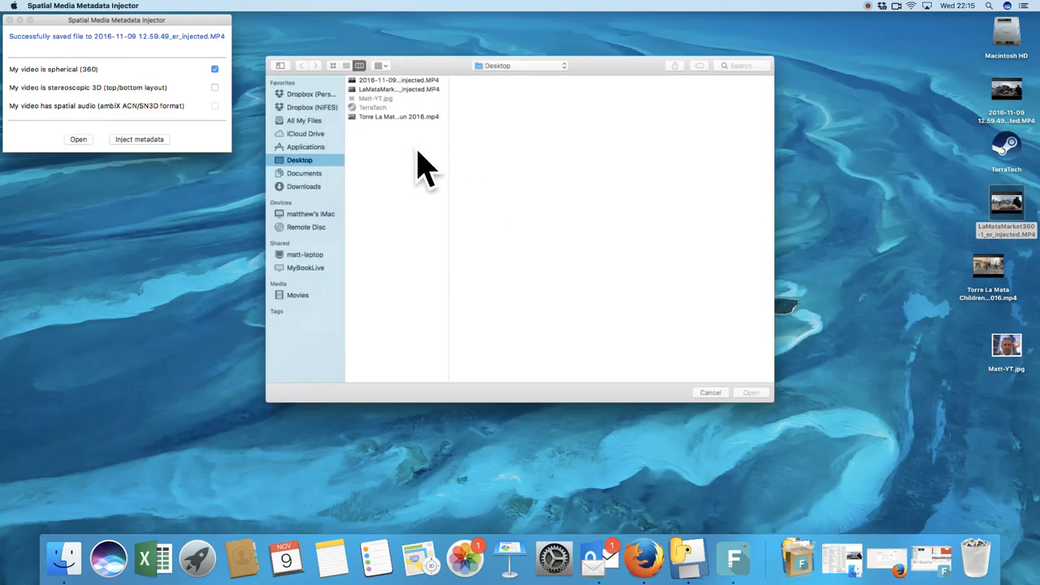
{"action": "mouse_move", "coordinate": [380, 235]}
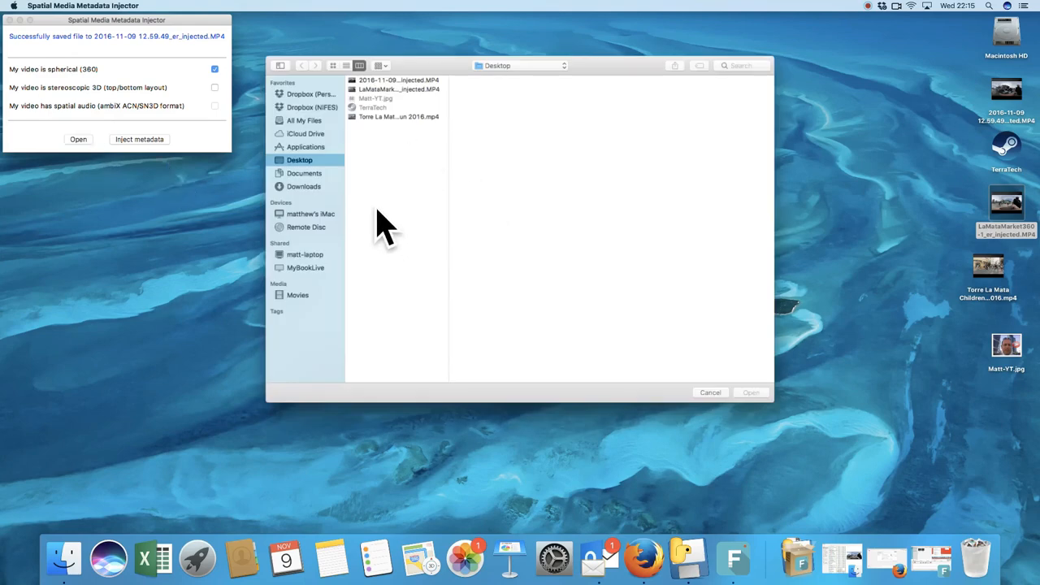
{"action": "mouse_move", "coordinate": [333, 130]}
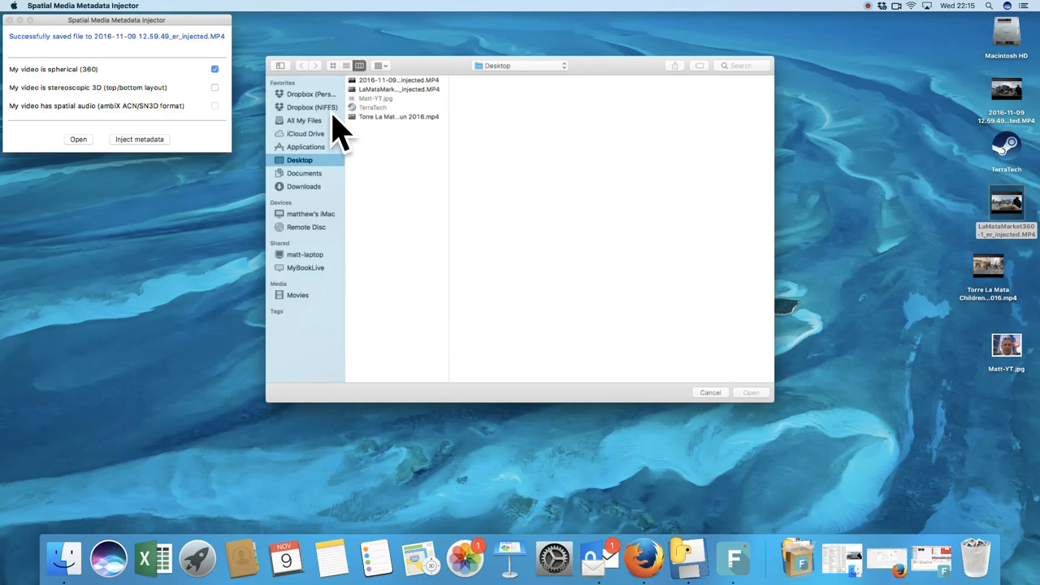
{"action": "left_click", "coordinate": [310, 93]}
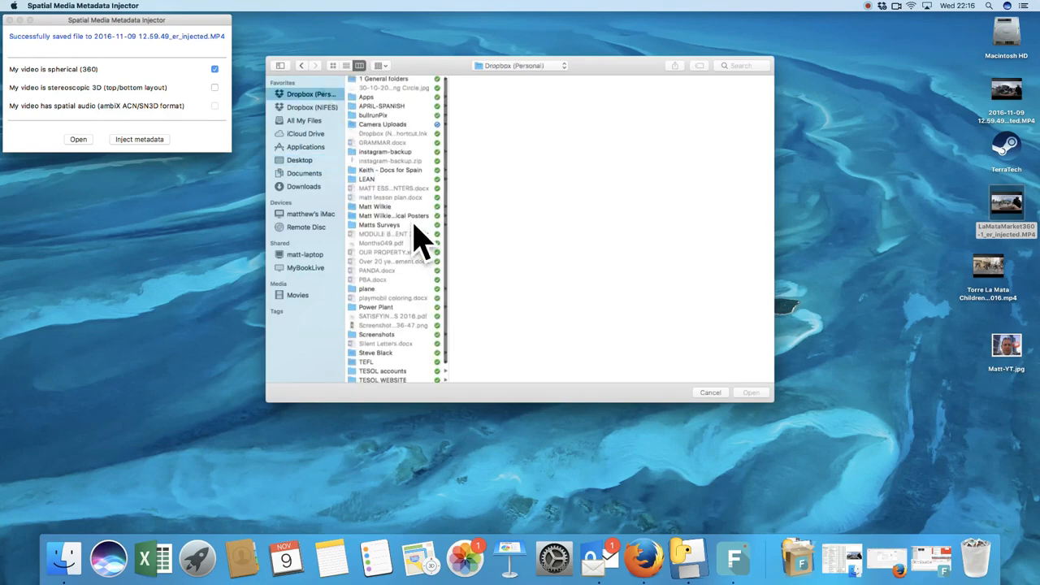
{"action": "mouse_move", "coordinate": [414, 244]}
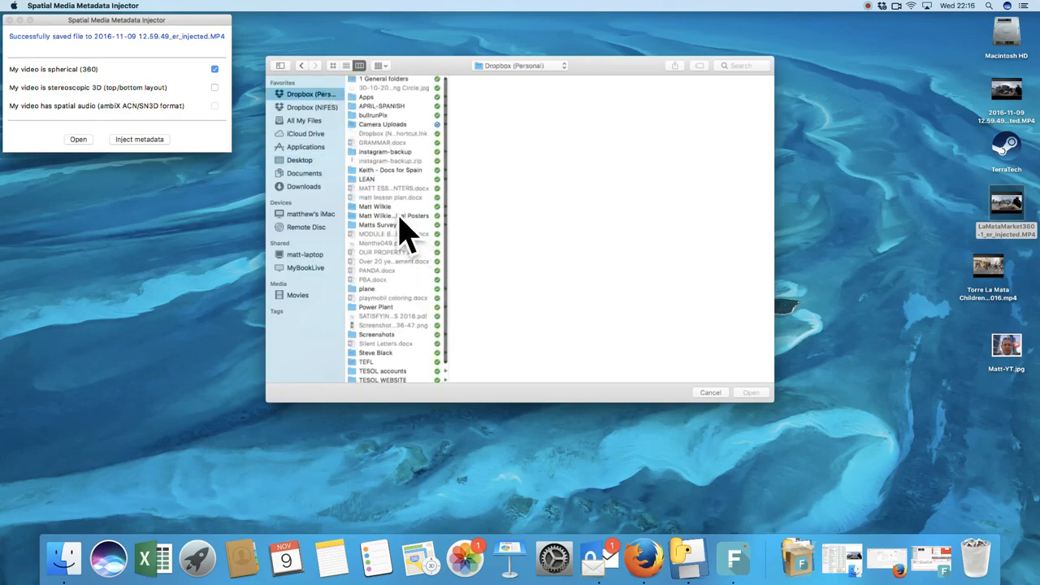
{"action": "left_click", "coordinate": [382, 124]}
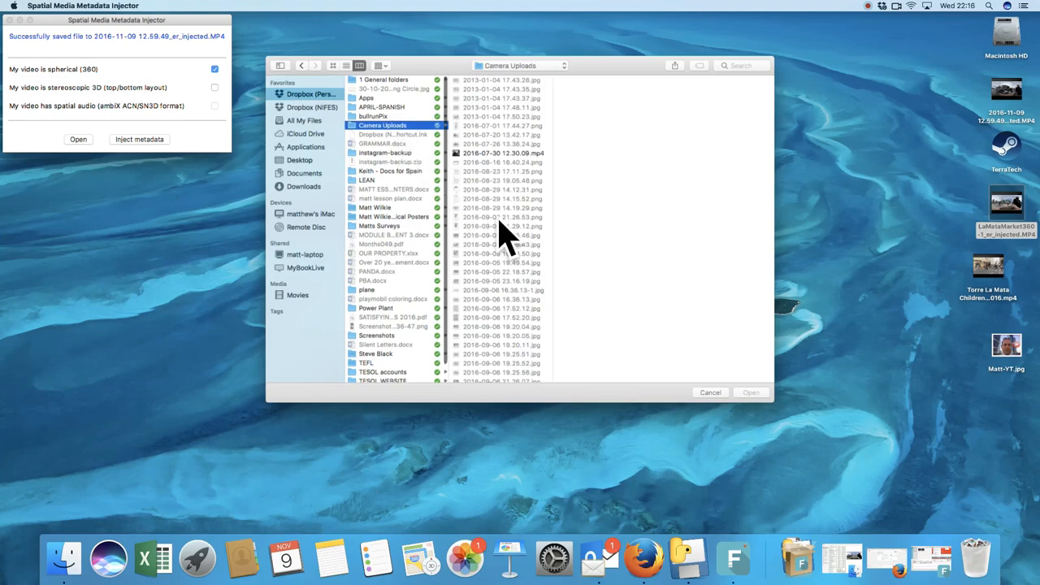
{"action": "scroll", "scroll_direction": "down", "scroll_amount": 3}
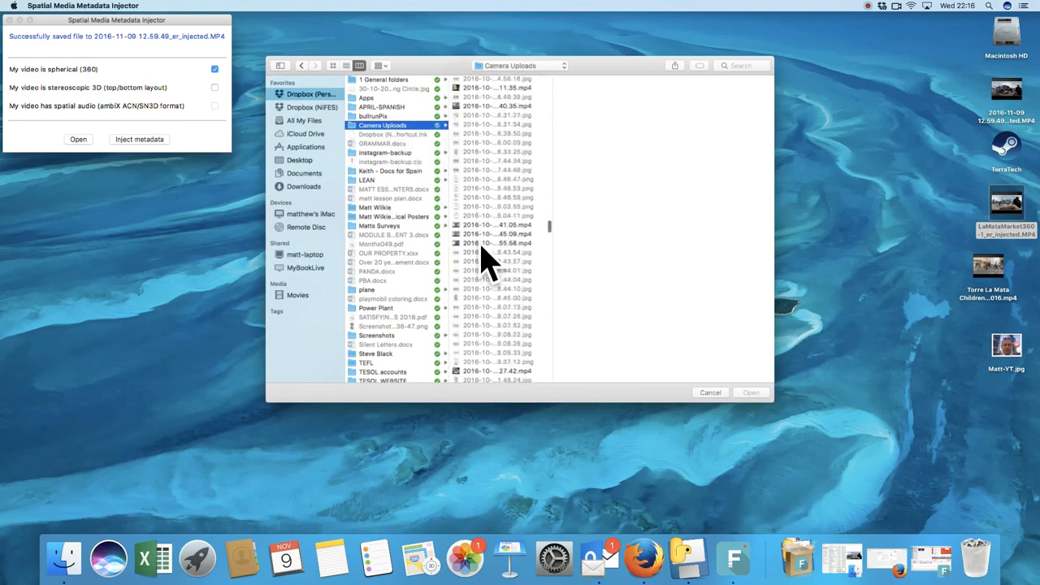
{"action": "scroll", "scroll_direction": "down", "scroll_amount": 3}
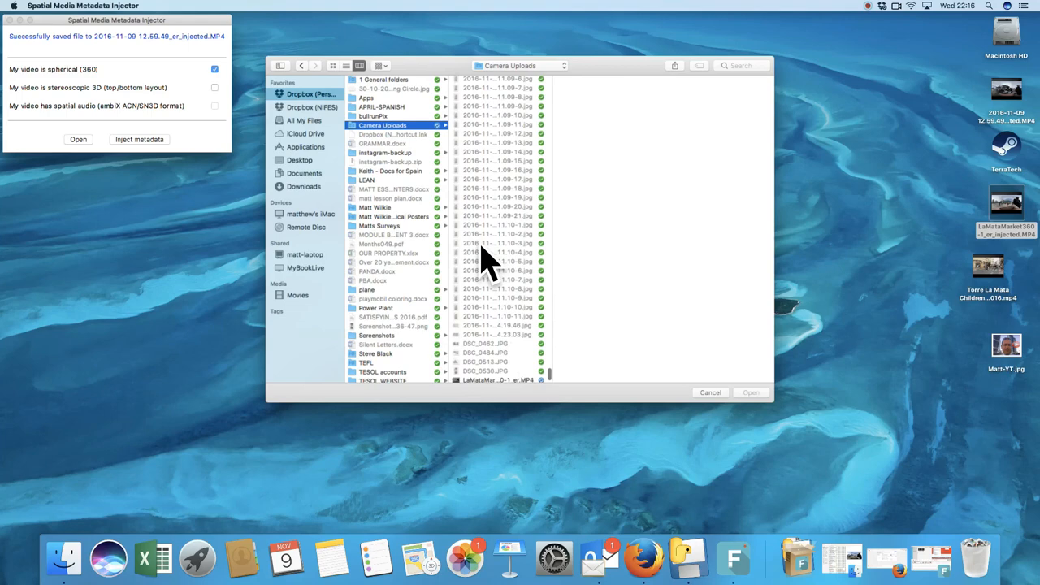
{"action": "scroll", "scroll_direction": "down", "scroll_amount": 3}
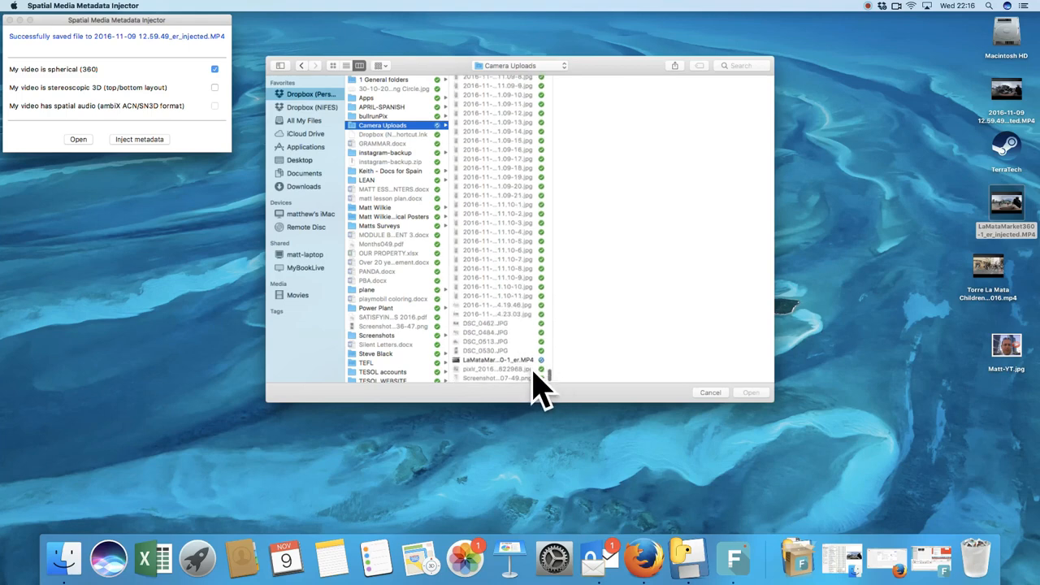
{"action": "left_click", "coordinate": [496, 360]}
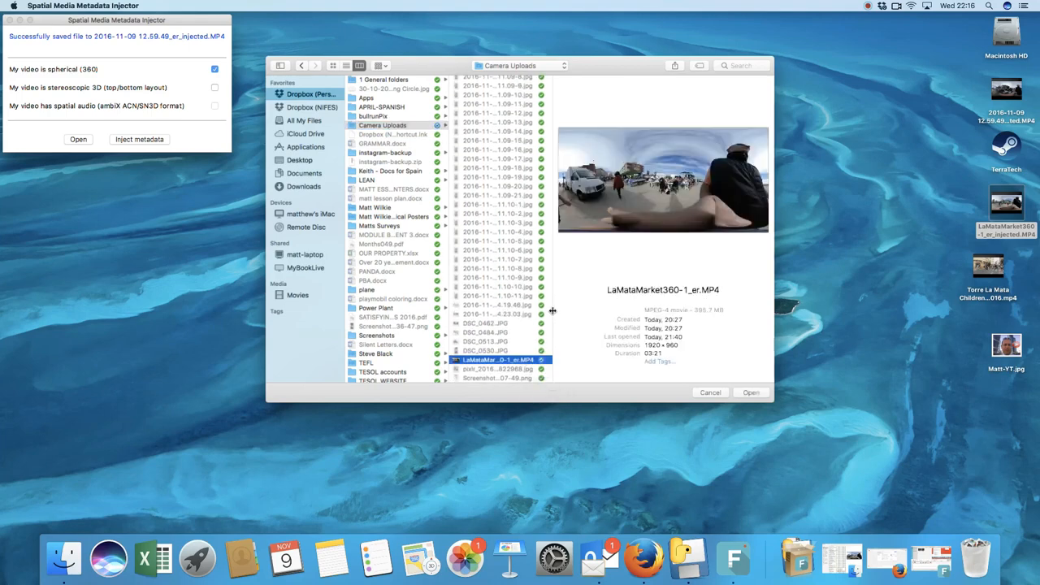
{"action": "mouse_move", "coordinate": [529, 236]}
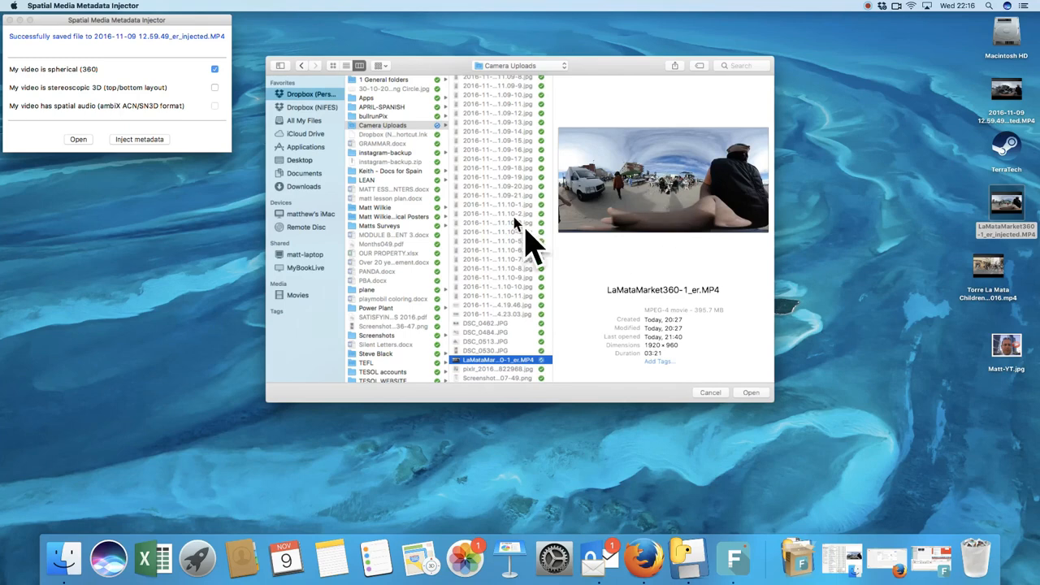
{"action": "mouse_move", "coordinate": [535, 391]}
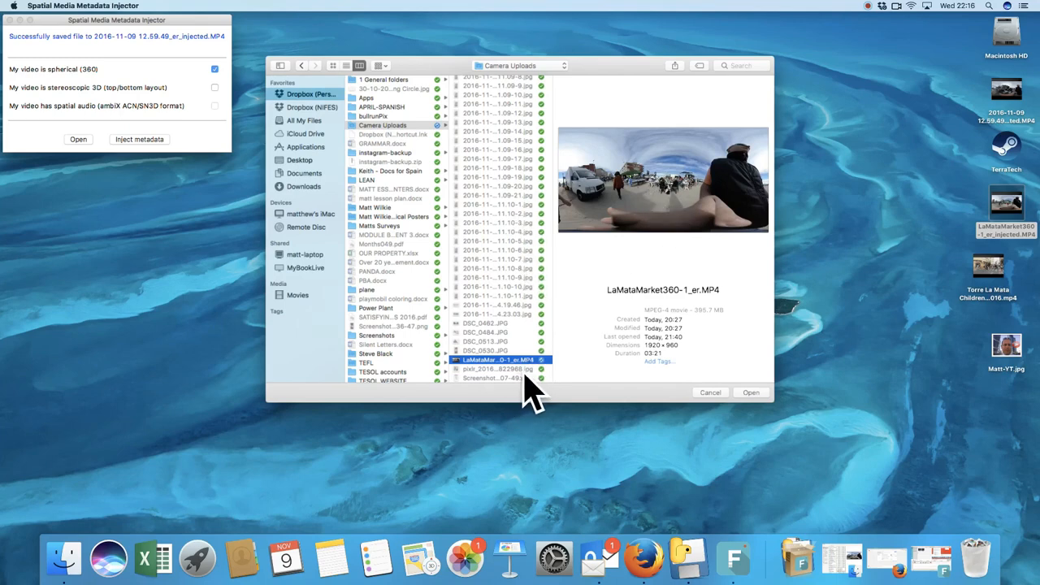
{"action": "mouse_move", "coordinate": [573, 377]}
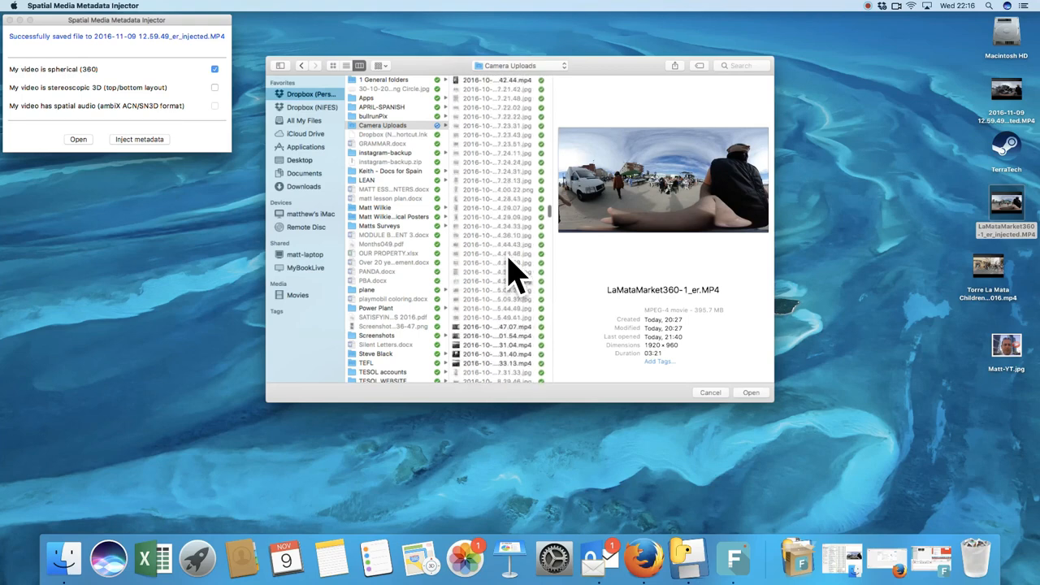
- Look through Camera Uploads clips, previewing the dual-fisheye 2016-11-09 12.59.49.mp4
{"action": "scroll", "scroll_direction": "down", "scroll_amount": 3}
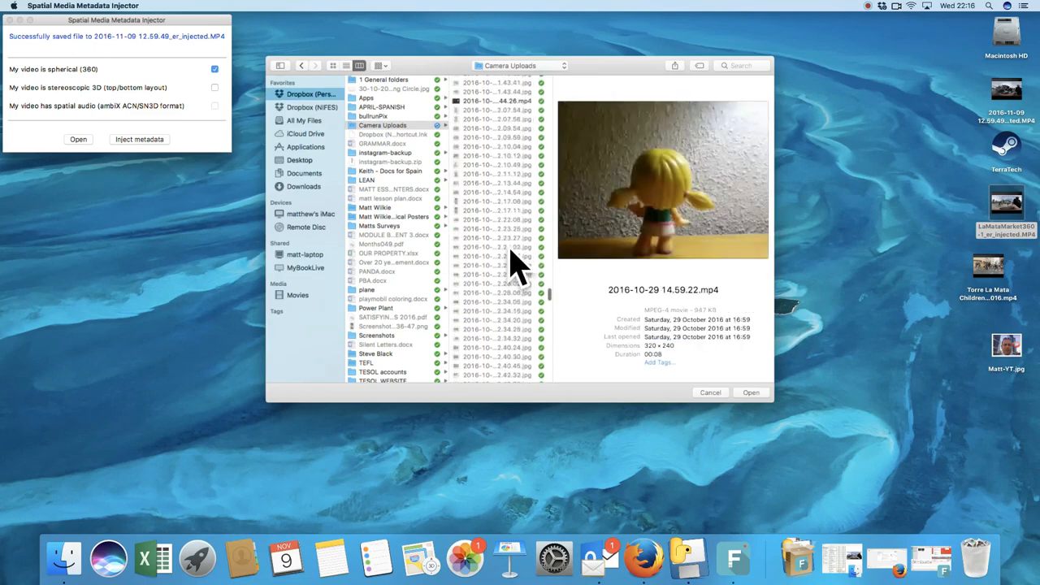
{"action": "scroll", "scroll_direction": "down", "scroll_amount": 3}
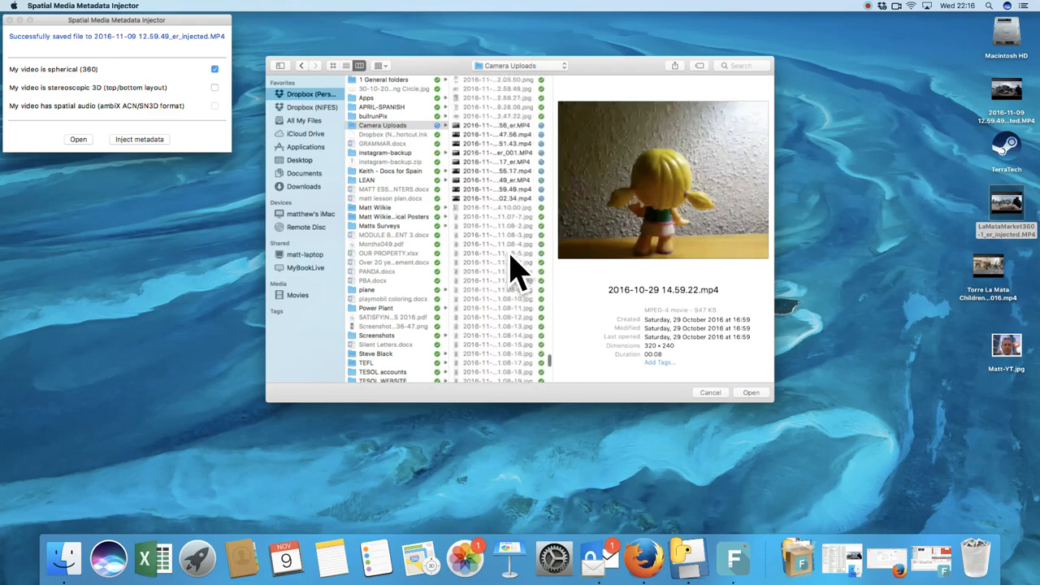
{"action": "left_click", "coordinate": [496, 255]}
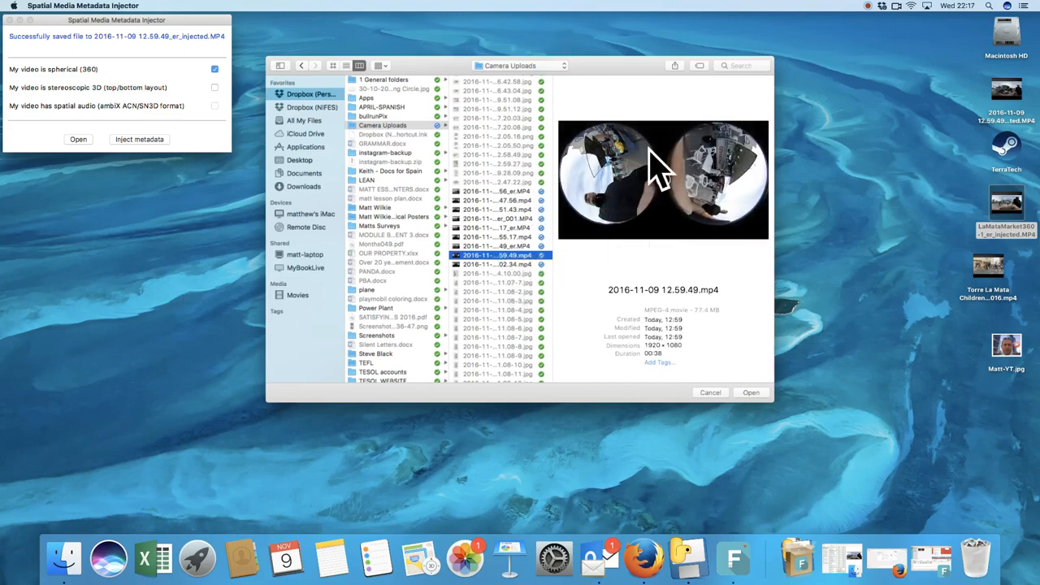
{"action": "mouse_move", "coordinate": [533, 244]}
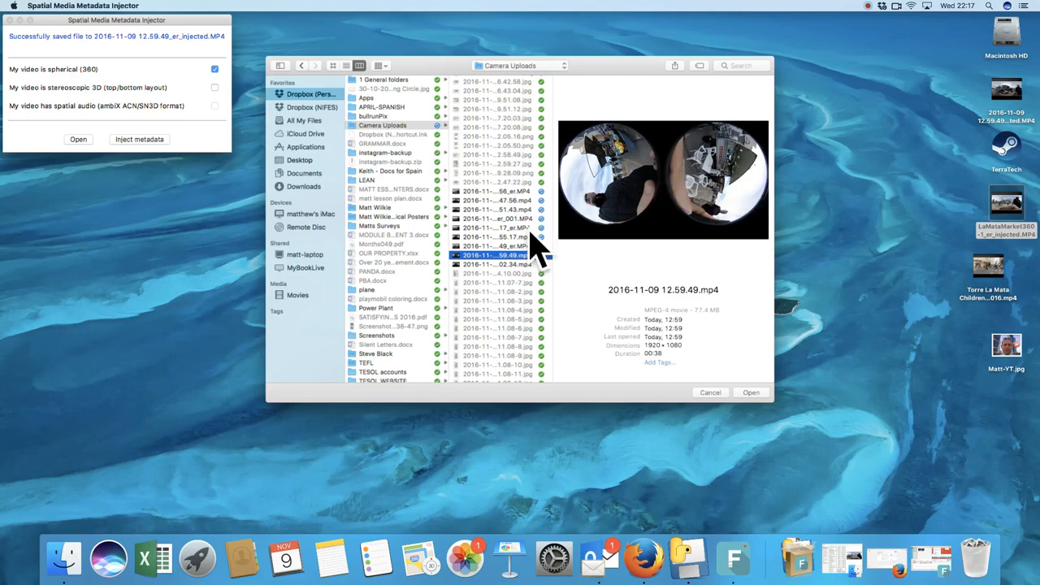
{"action": "mouse_move", "coordinate": [468, 325]}
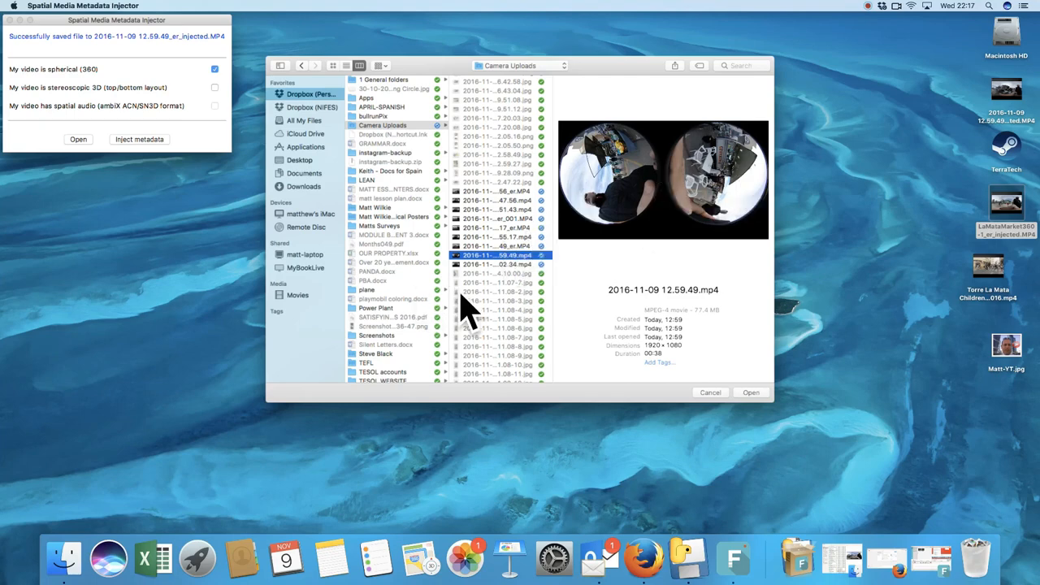
{"action": "scroll", "scroll_direction": "down", "scroll_amount": 3}
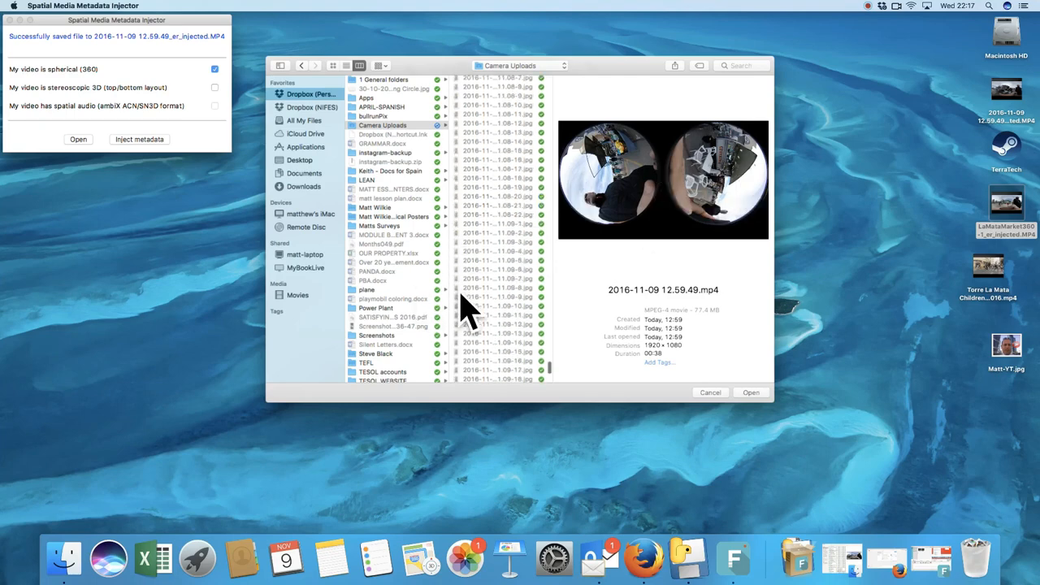
{"action": "scroll", "scroll_direction": "down", "scroll_amount": 3}
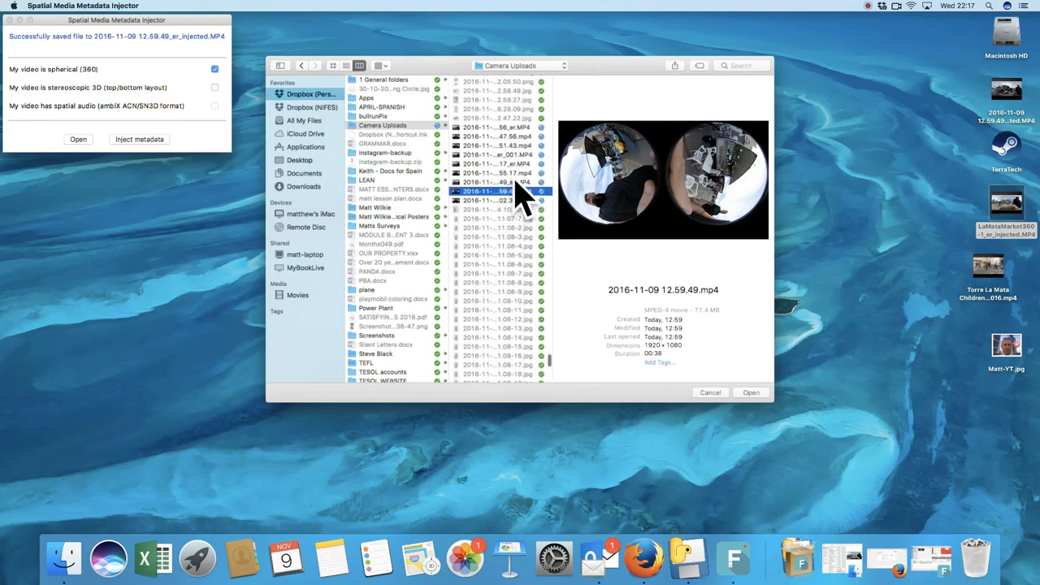
{"action": "scroll", "scroll_direction": "up", "scroll_amount": 3}
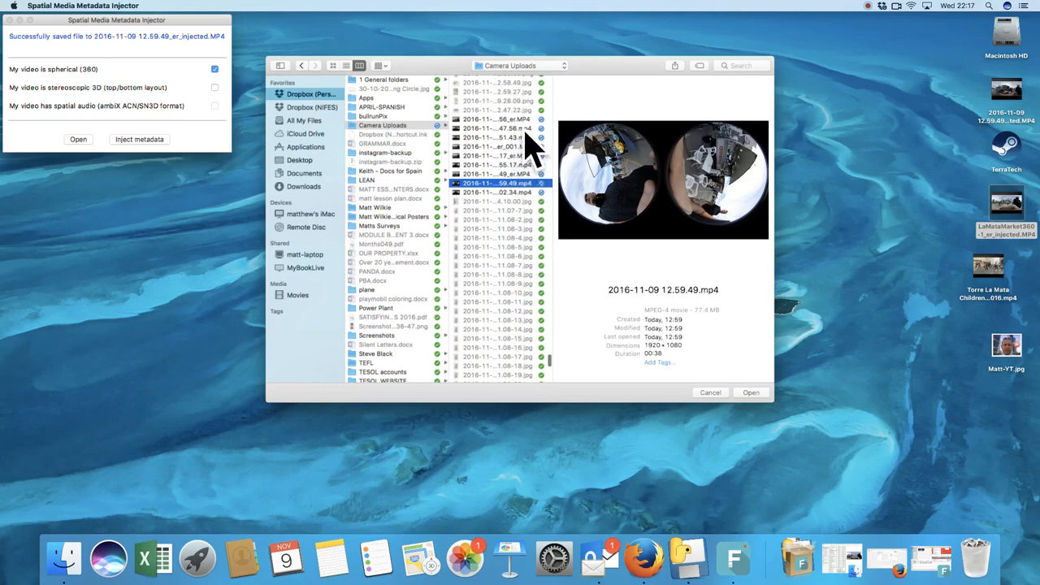
{"action": "mouse_move", "coordinate": [520, 163]}
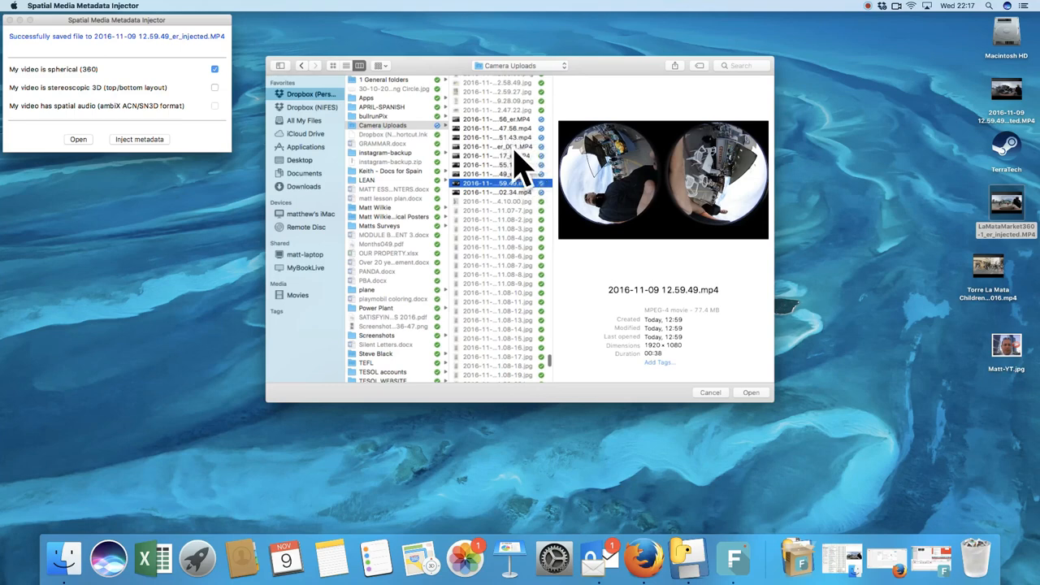
- Preview neighbouring clips and load the equirectangular 2016-11-09 12.55.17_er.MP4 as the 360 video
{"action": "left_click", "coordinate": [498, 138]}
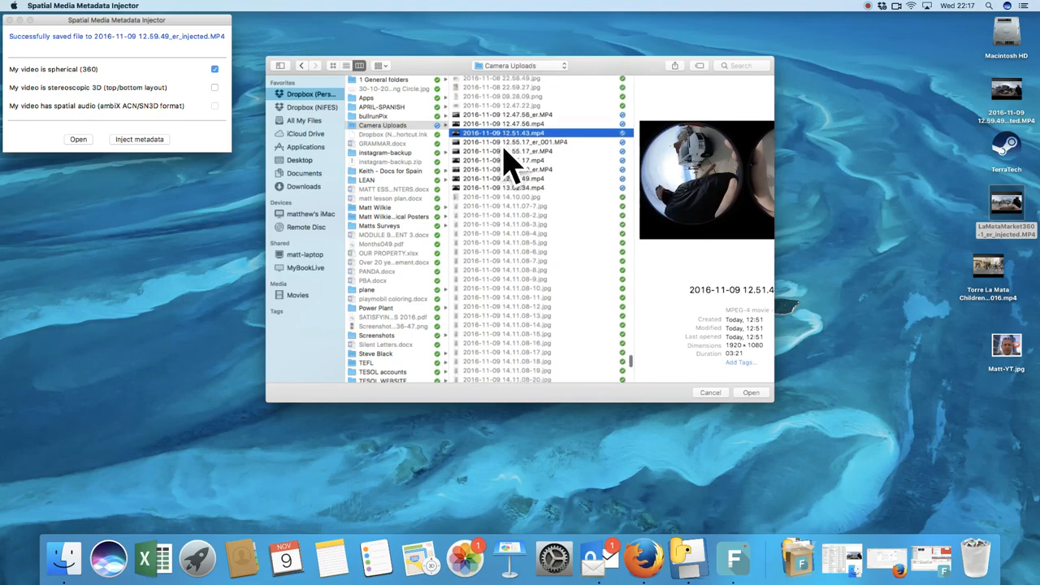
{"action": "left_click", "coordinate": [517, 143]}
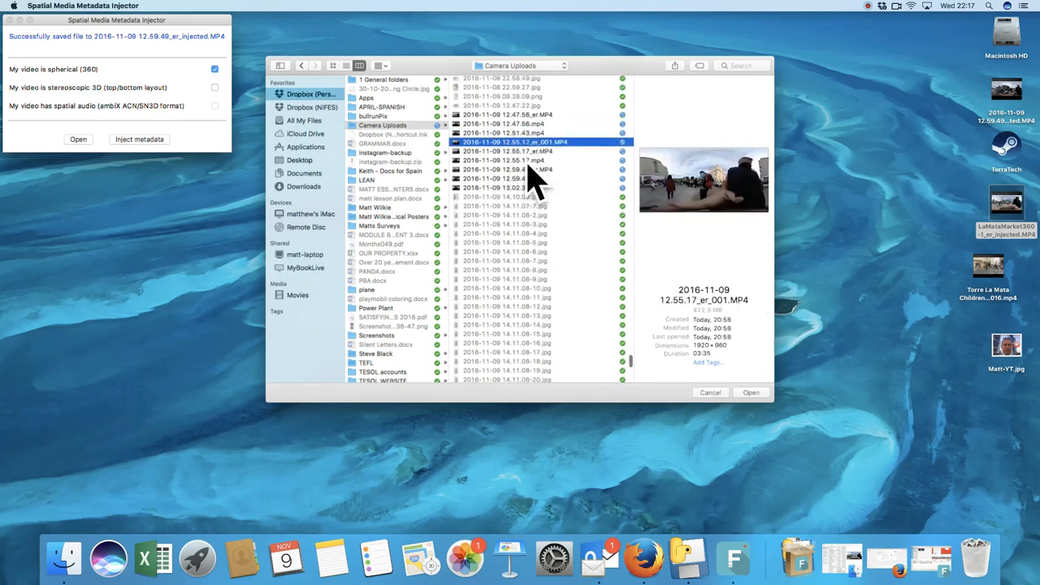
{"action": "mouse_move", "coordinate": [569, 179]}
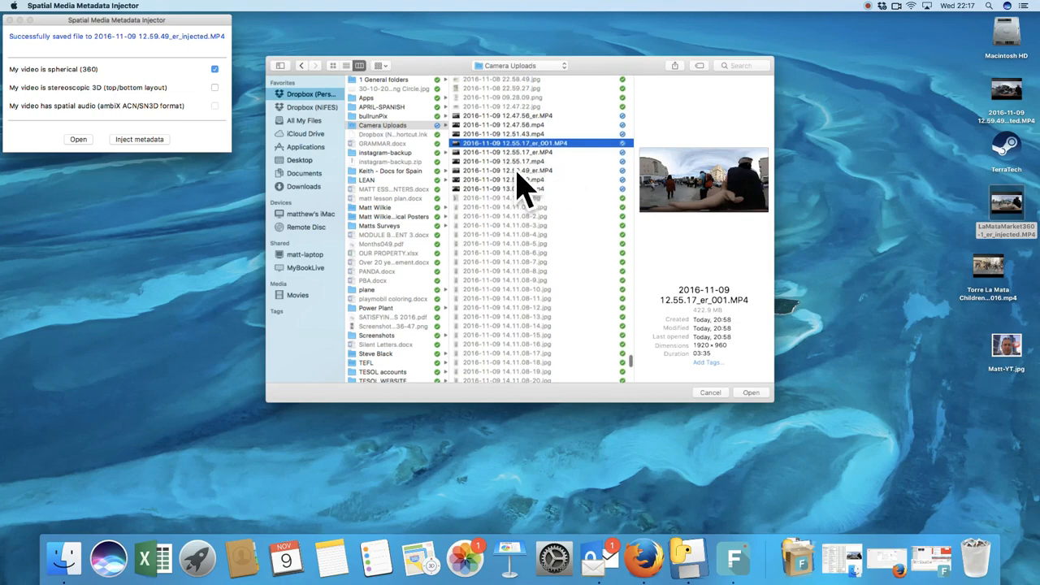
{"action": "left_click", "coordinate": [507, 157]}
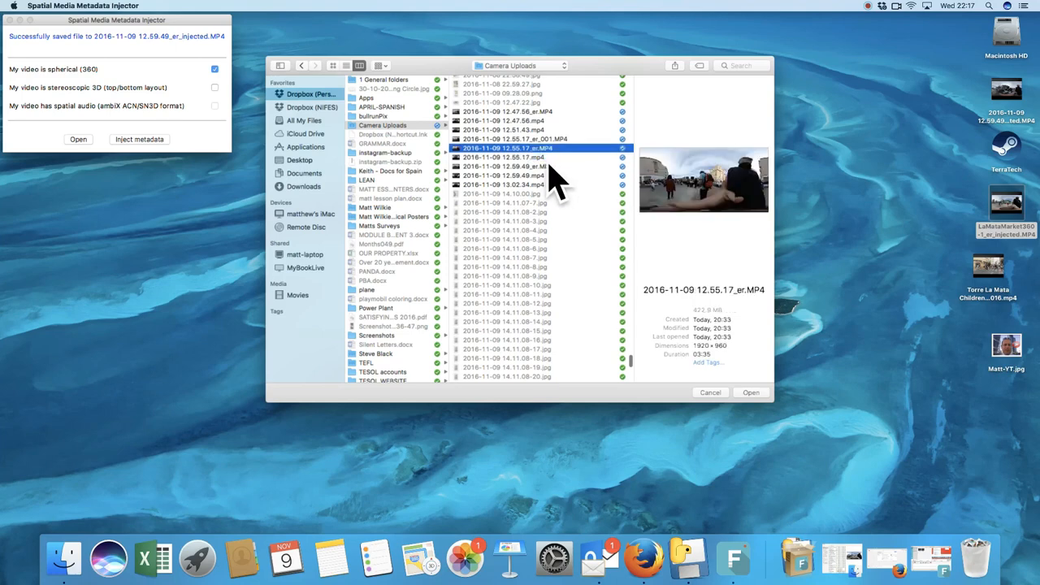
{"action": "left_click", "coordinate": [507, 156]}
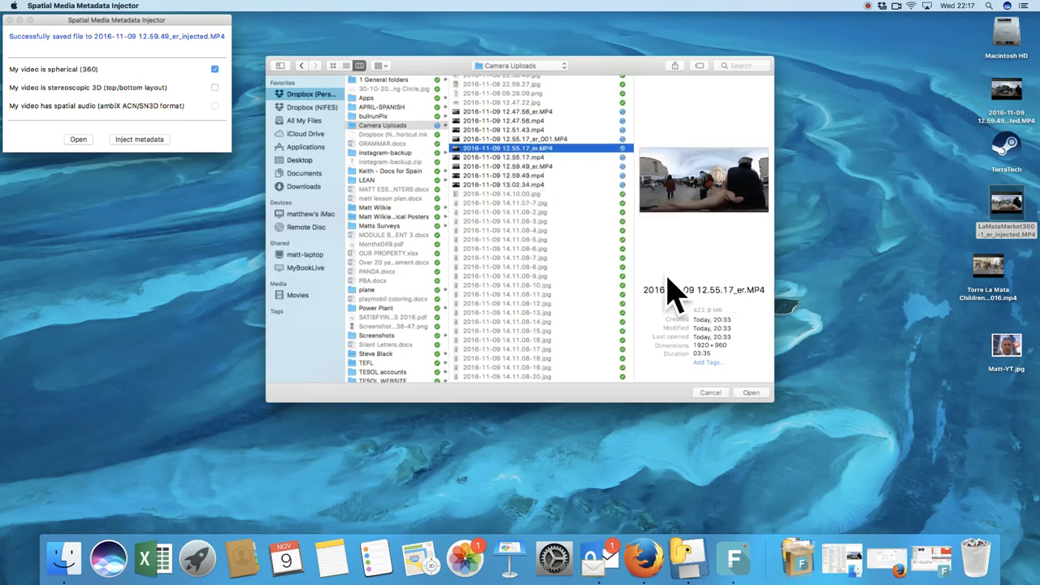
{"action": "mouse_move", "coordinate": [767, 423]}
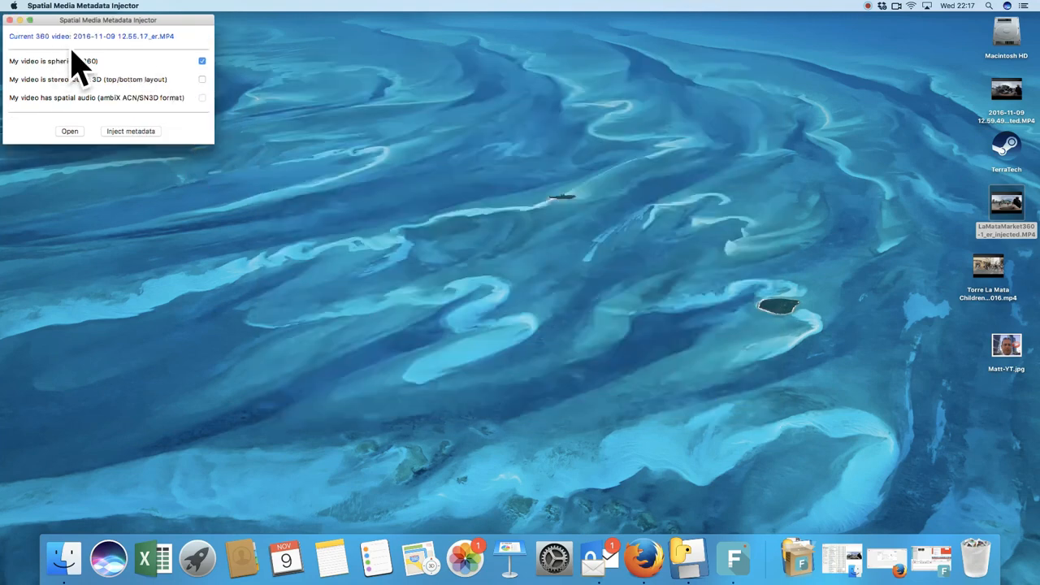
{"action": "mouse_move", "coordinate": [147, 160]}
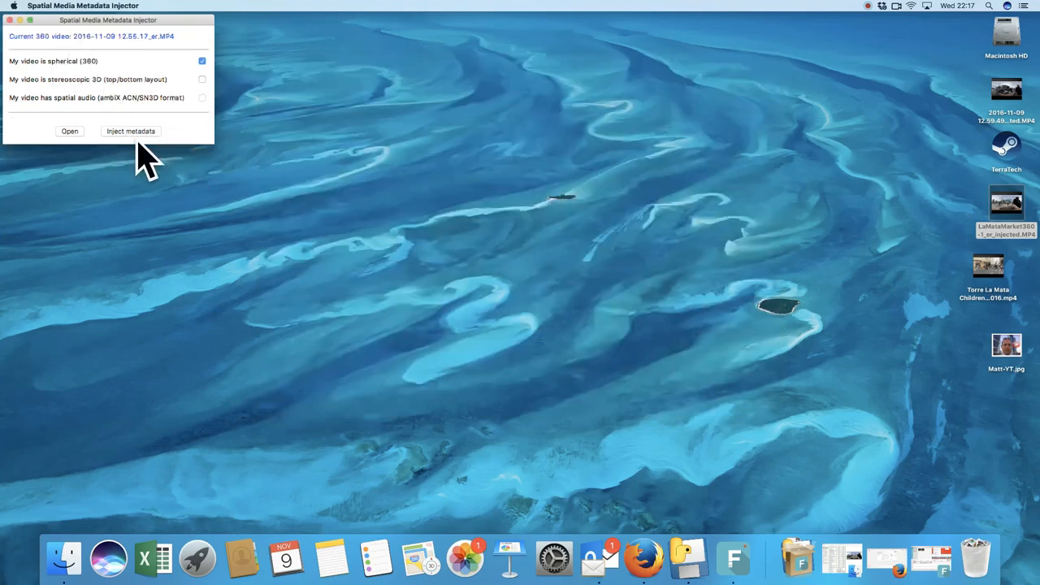
- Inject spherical metadata and save the clip to Desktop tagged 'La Mata Market'
{"action": "left_click", "coordinate": [130, 130]}
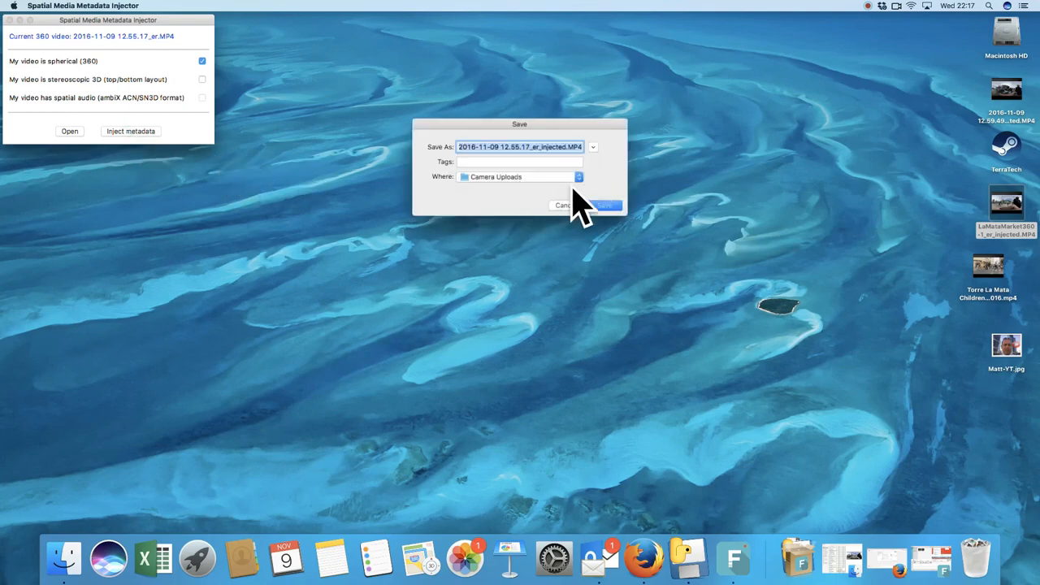
{"action": "left_click", "coordinate": [577, 175]}
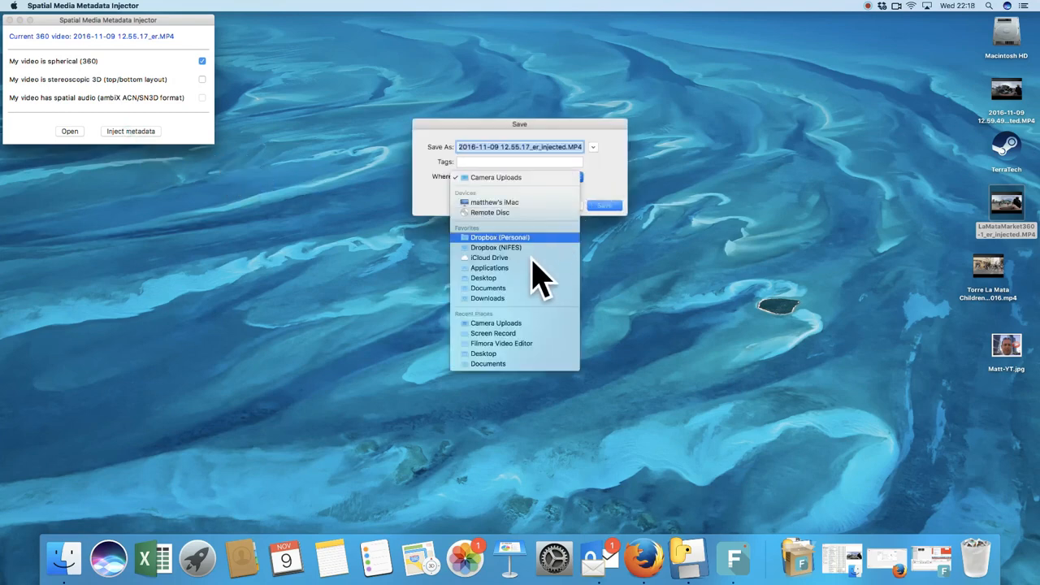
{"action": "left_click", "coordinate": [483, 277]}
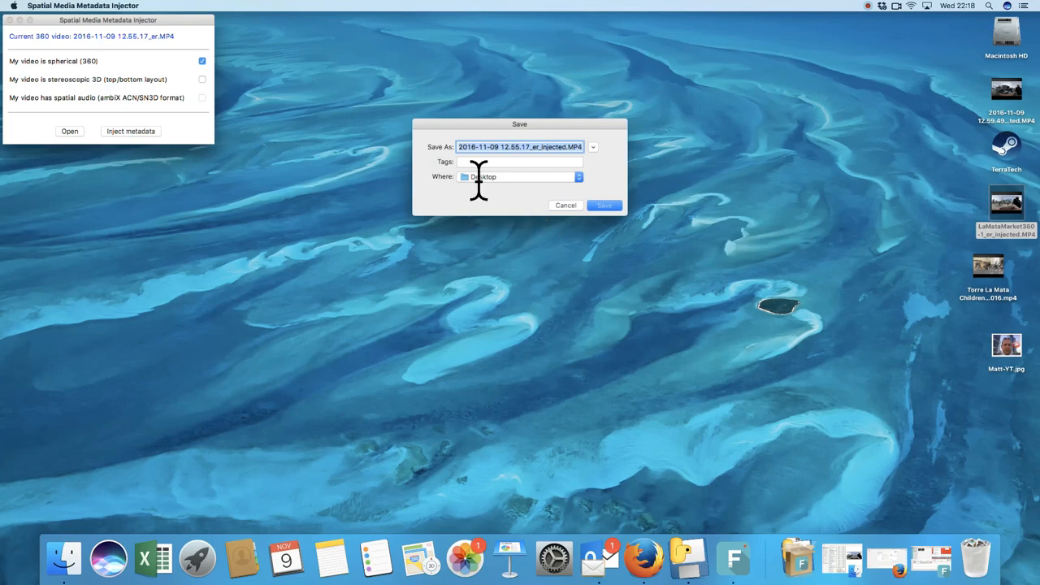
{"action": "mouse_move", "coordinate": [549, 181]}
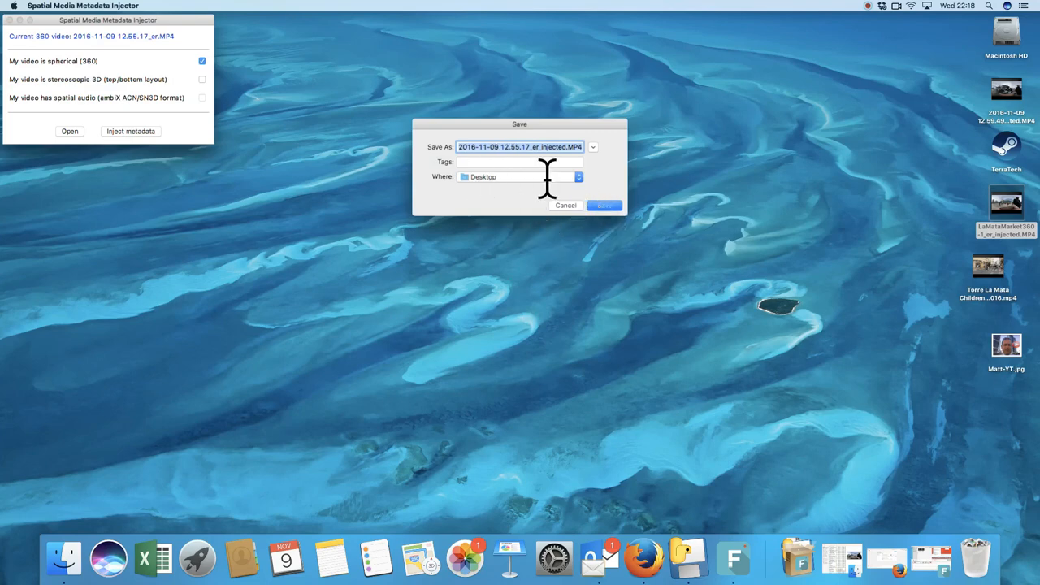
{"action": "type", "text": "L"}
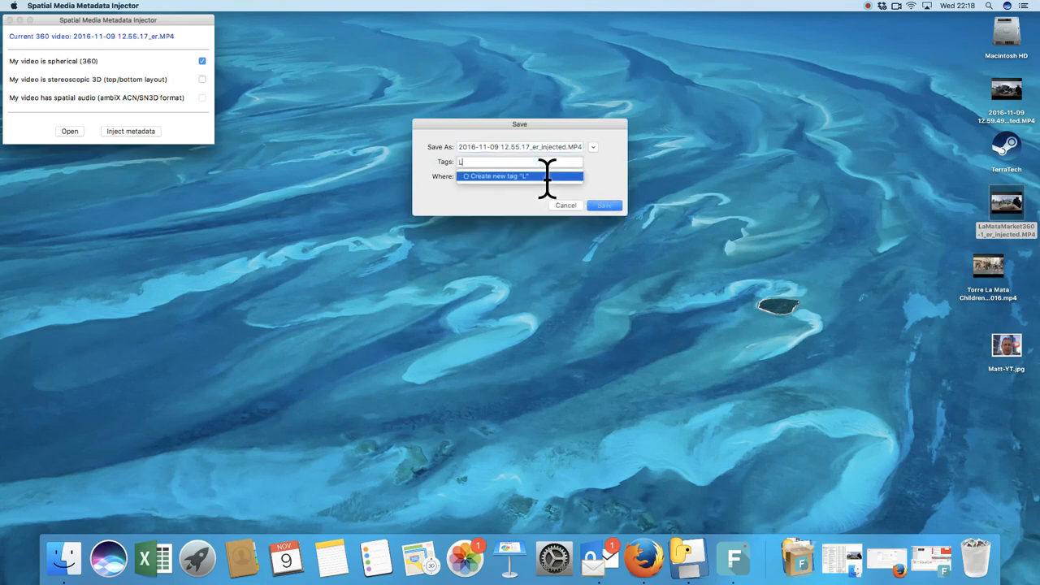
{"action": "type", "text": "a MA"}
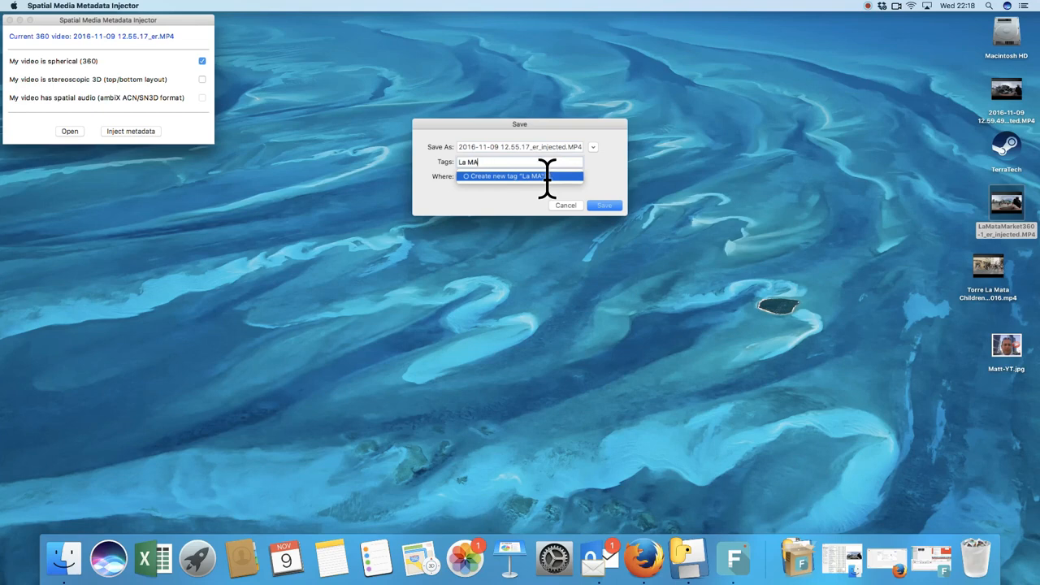
{"action": "type", "text": "ta Market"}
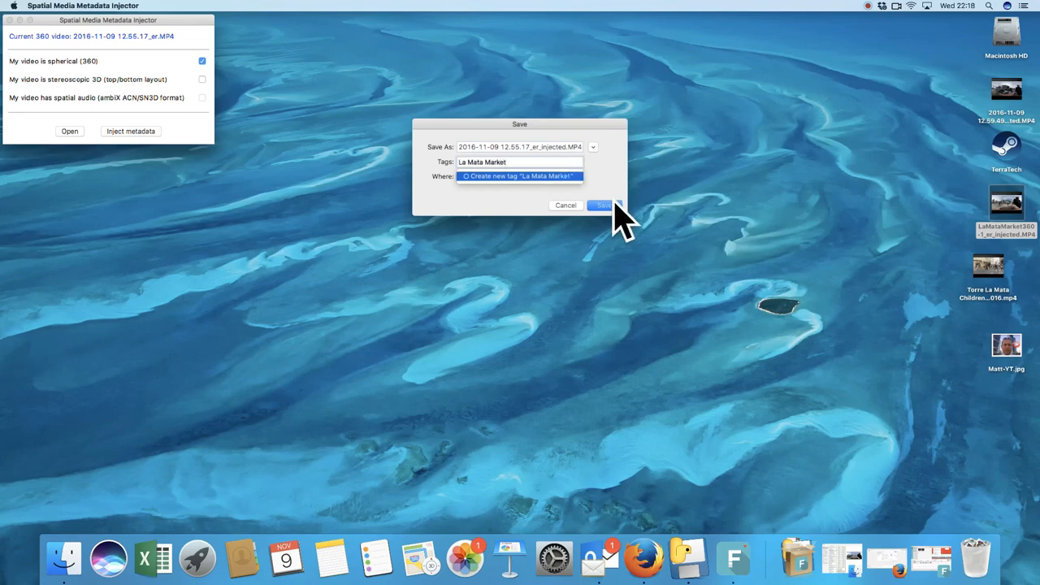
{"action": "left_click", "coordinate": [603, 205]}
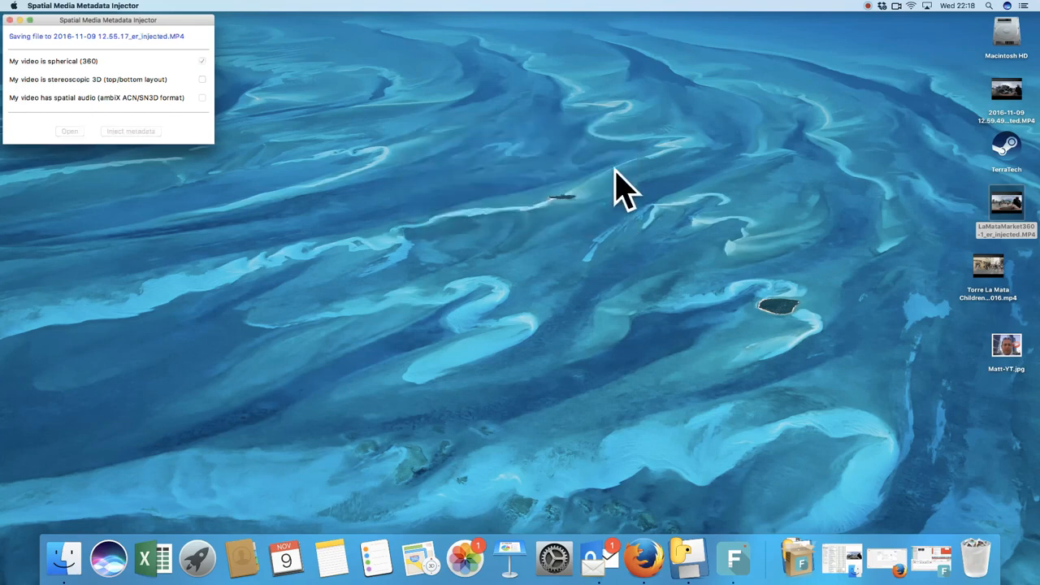
{"action": "mouse_move", "coordinate": [897, 374]}
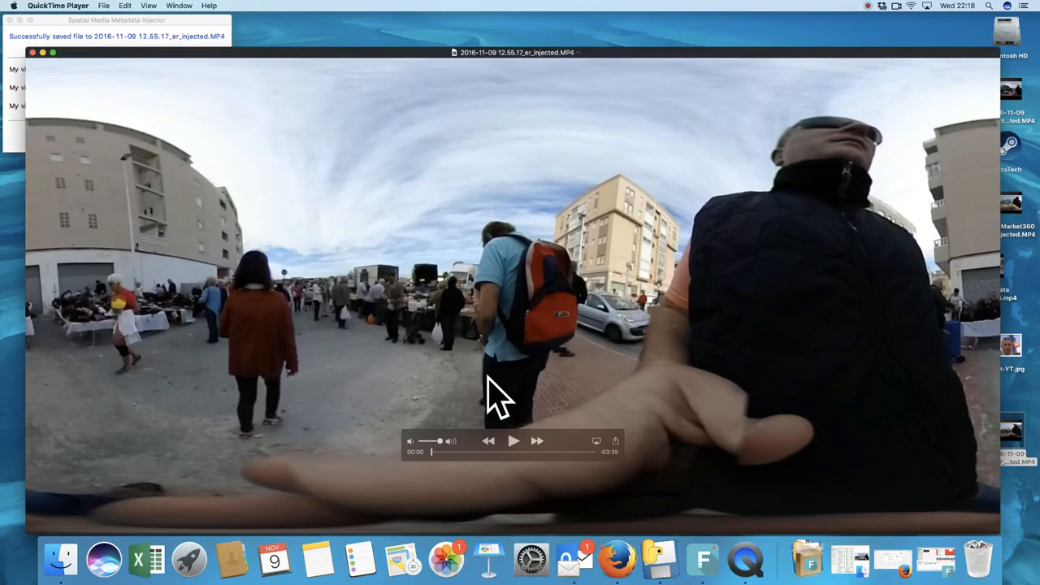
- Play the injected 360 market clip in QuickTime Player to check it
{"action": "left_click", "coordinate": [514, 441]}
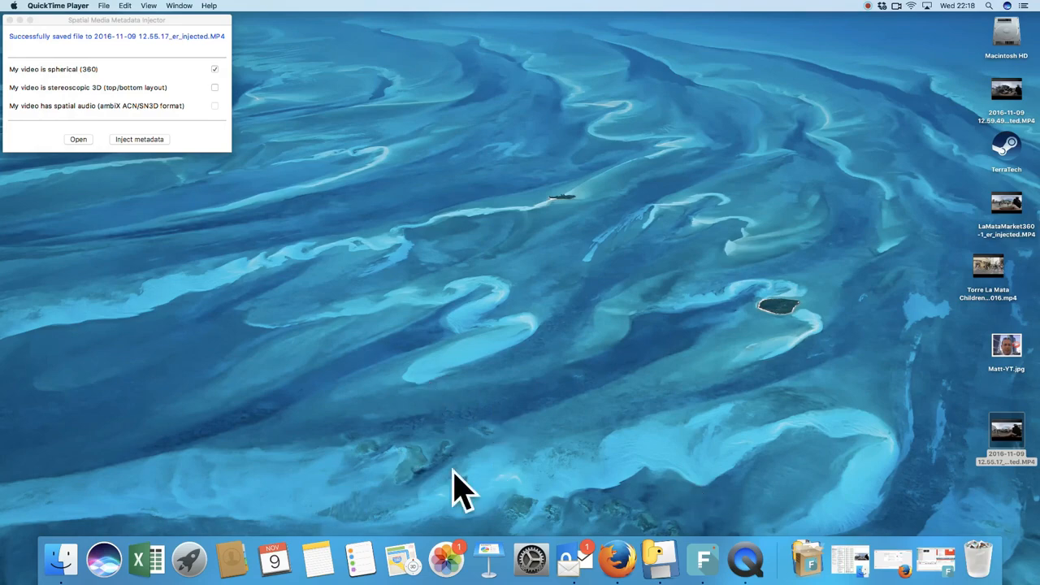
- Bring Firefox forward to the YouTube upload page showing the Expat in Spain video at 1%
{"action": "left_click", "coordinate": [620, 560]}
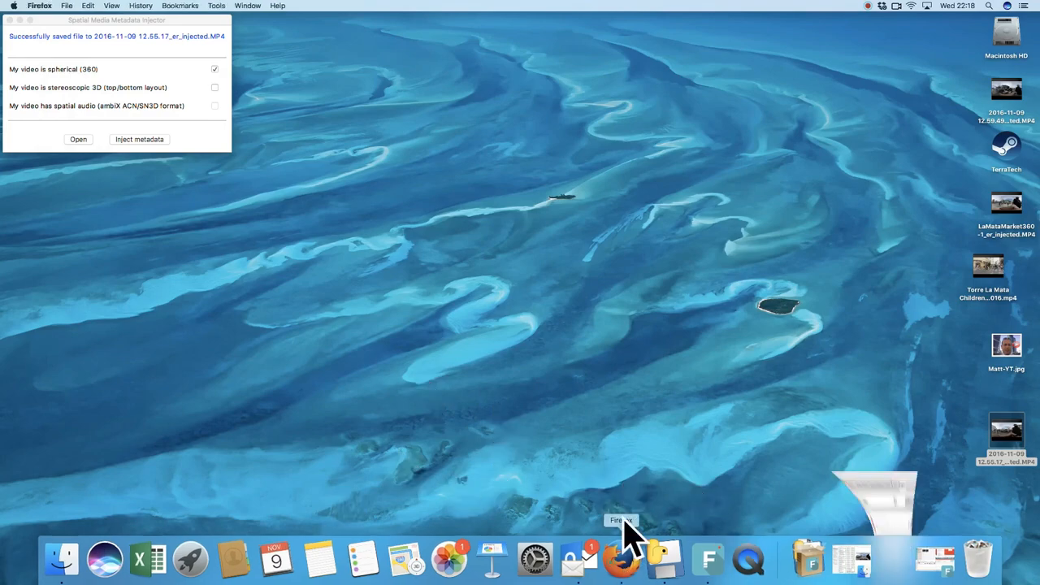
{"action": "left_click", "coordinate": [621, 558]}
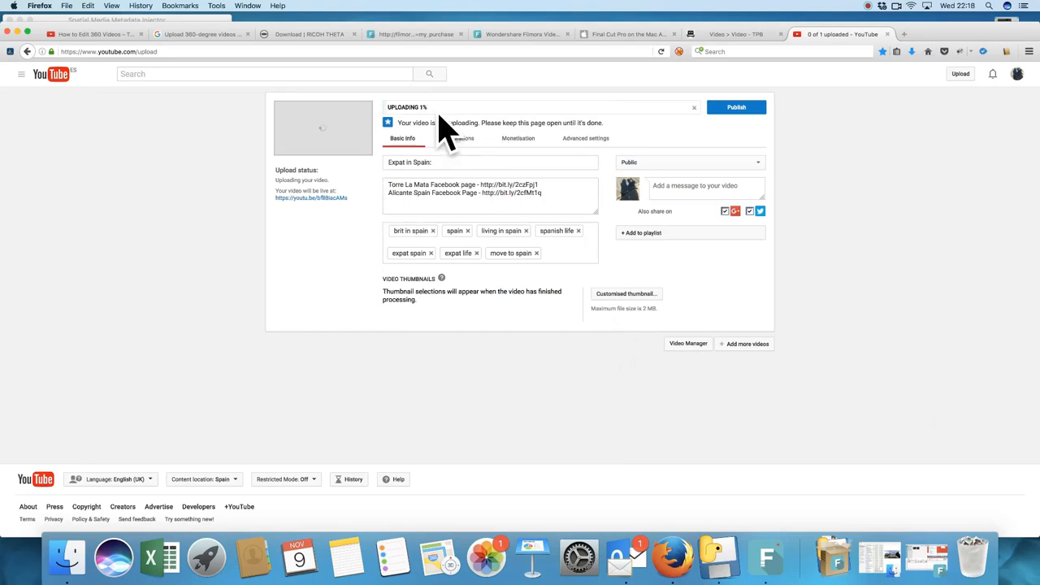
{"action": "mouse_move", "coordinate": [589, 414]}
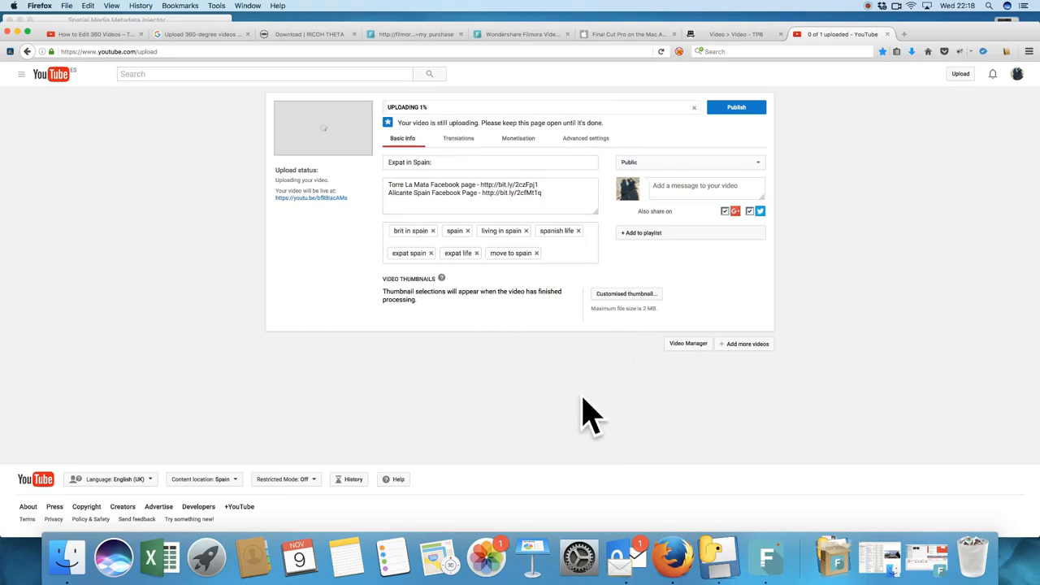
{"action": "mouse_move", "coordinate": [724, 284]}
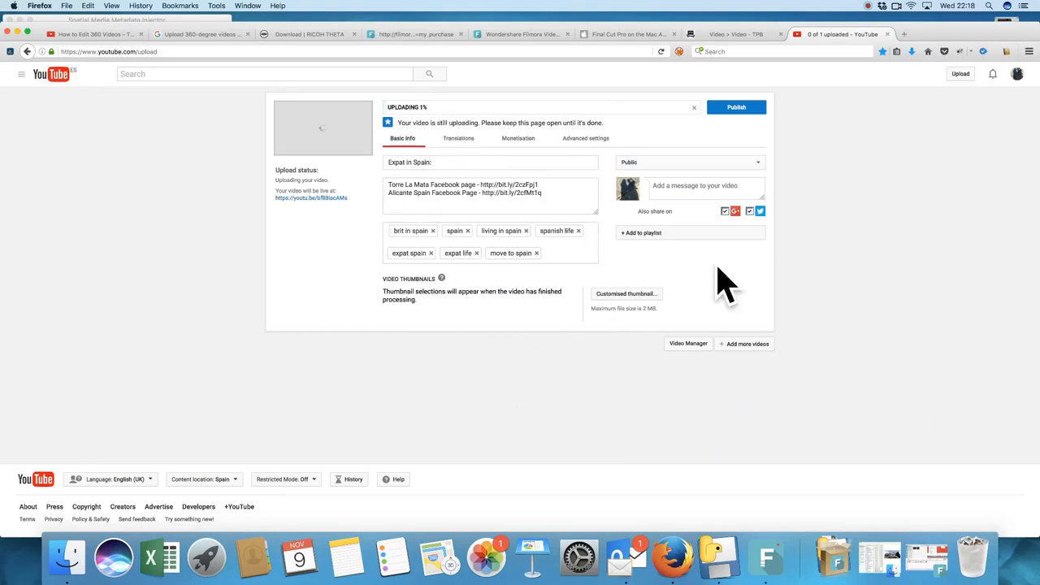